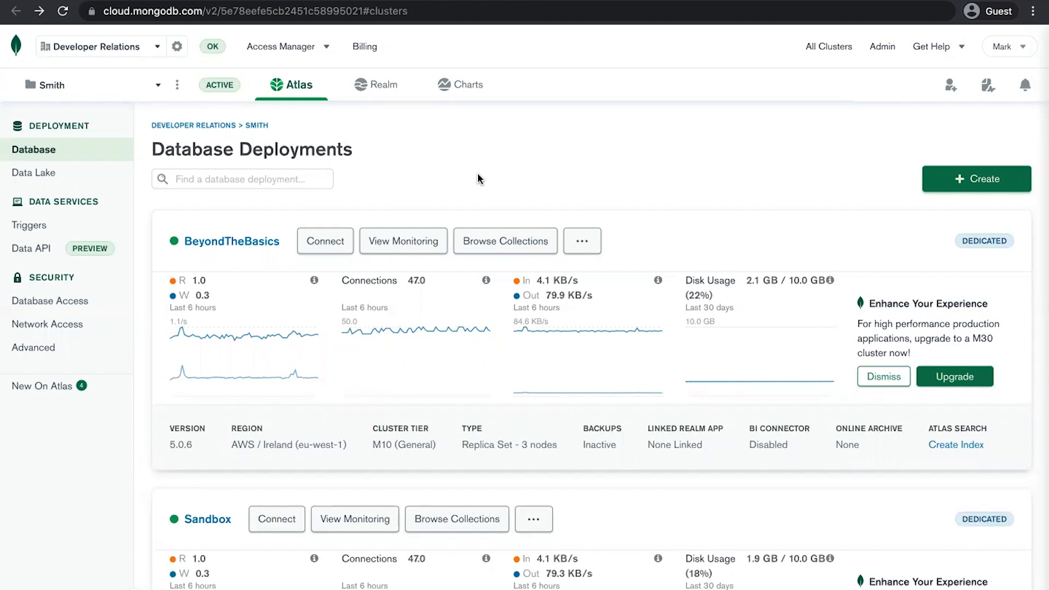
Step: Start a new dedicated cluster deployment hosted on Google Cloud
scroll(down, 3)
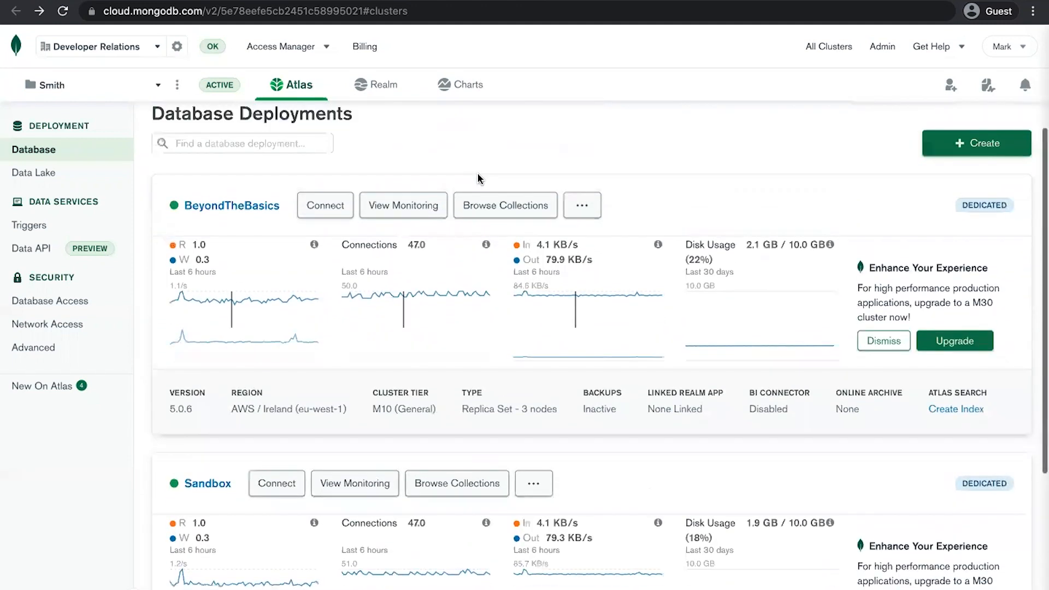
scroll(up, 3)
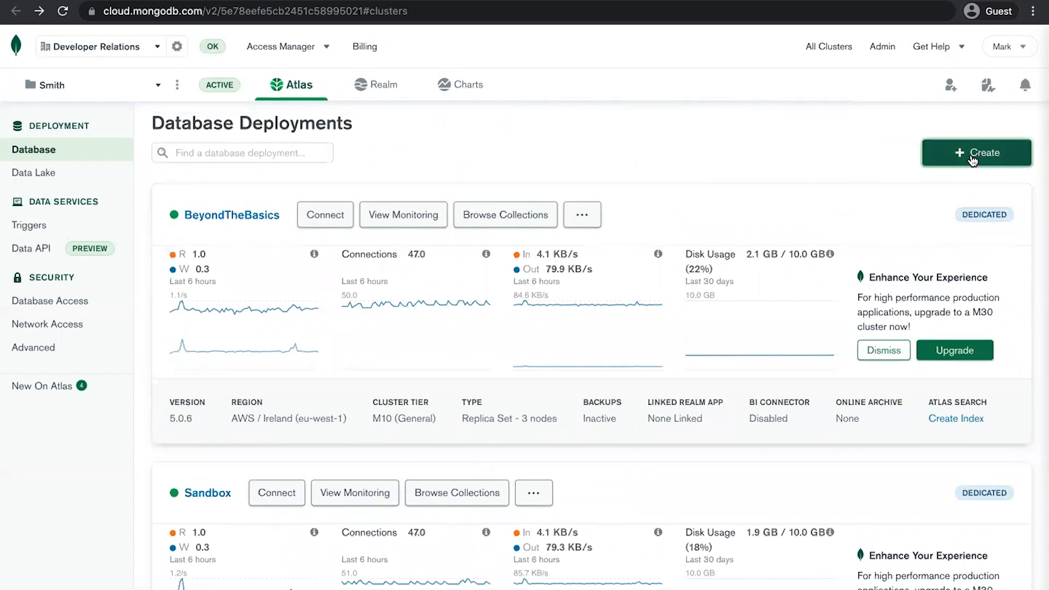
click(976, 153)
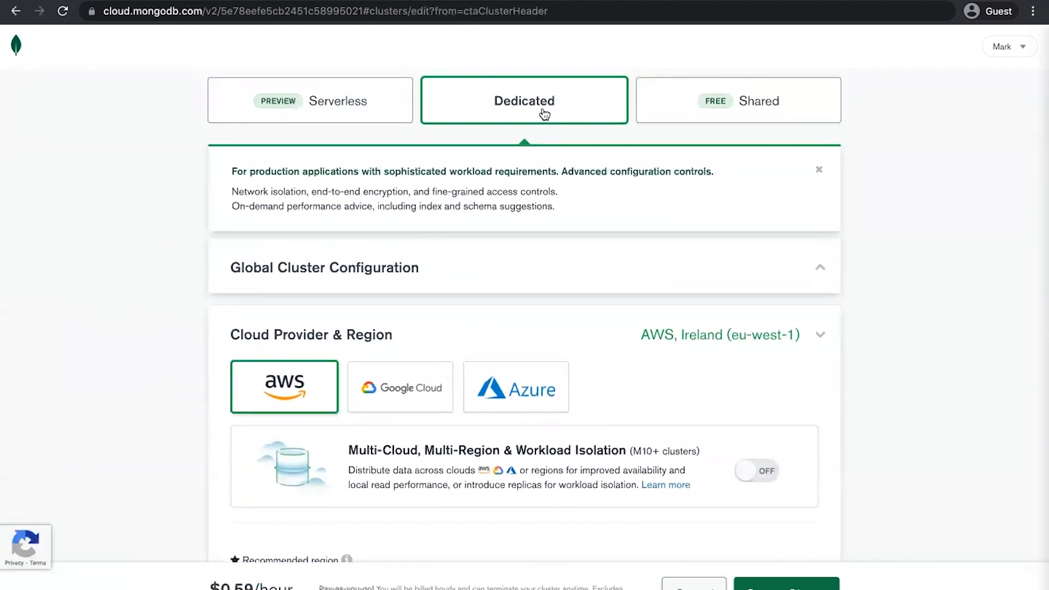
mouse_move(432, 279)
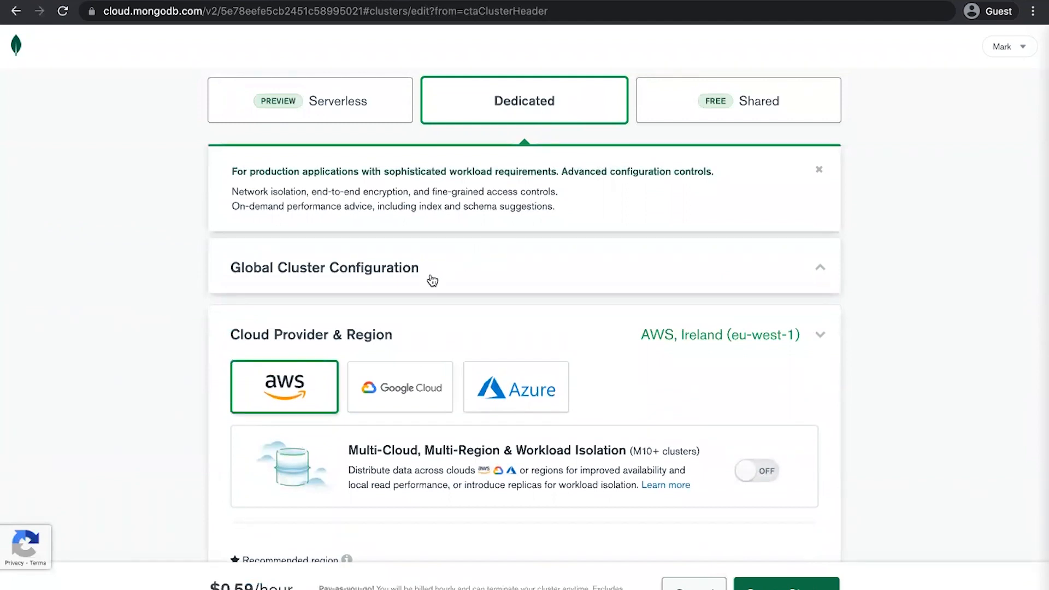
mouse_move(400, 386)
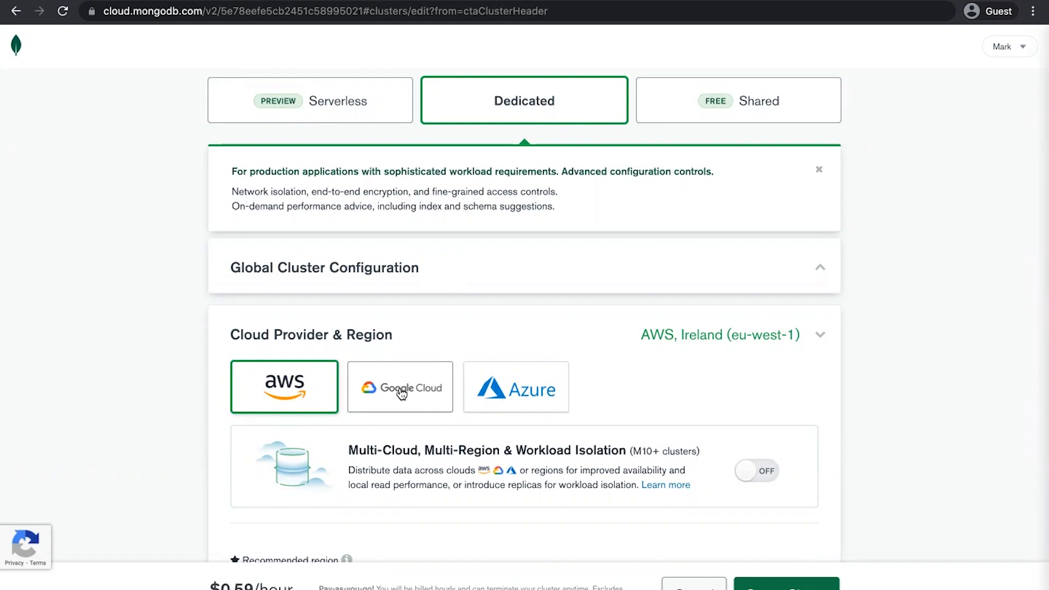
click(401, 387)
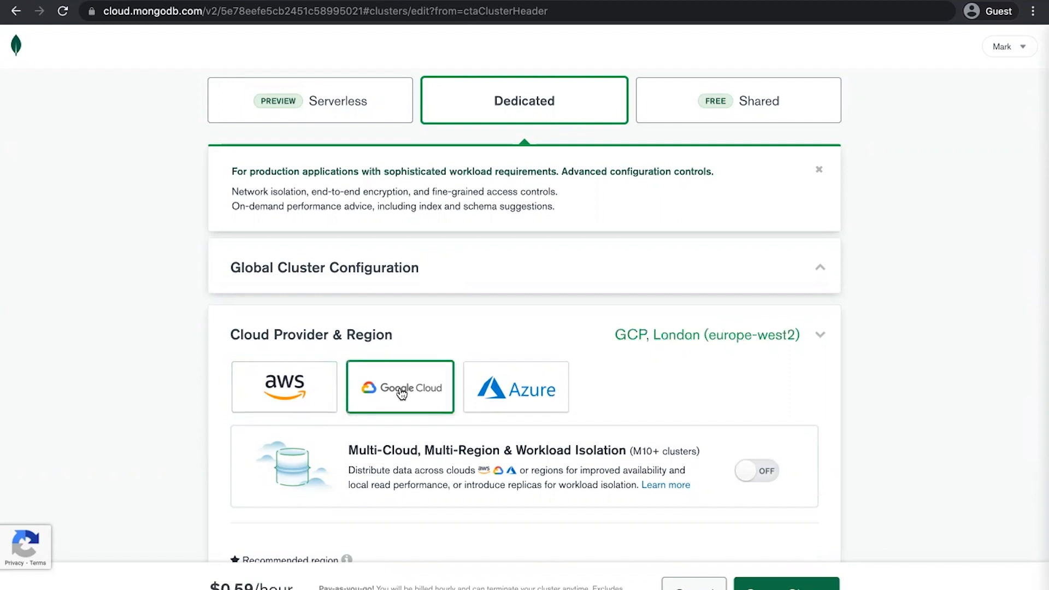
Step: Scroll through the regions to London (europe-west2)
scroll(down, 3)
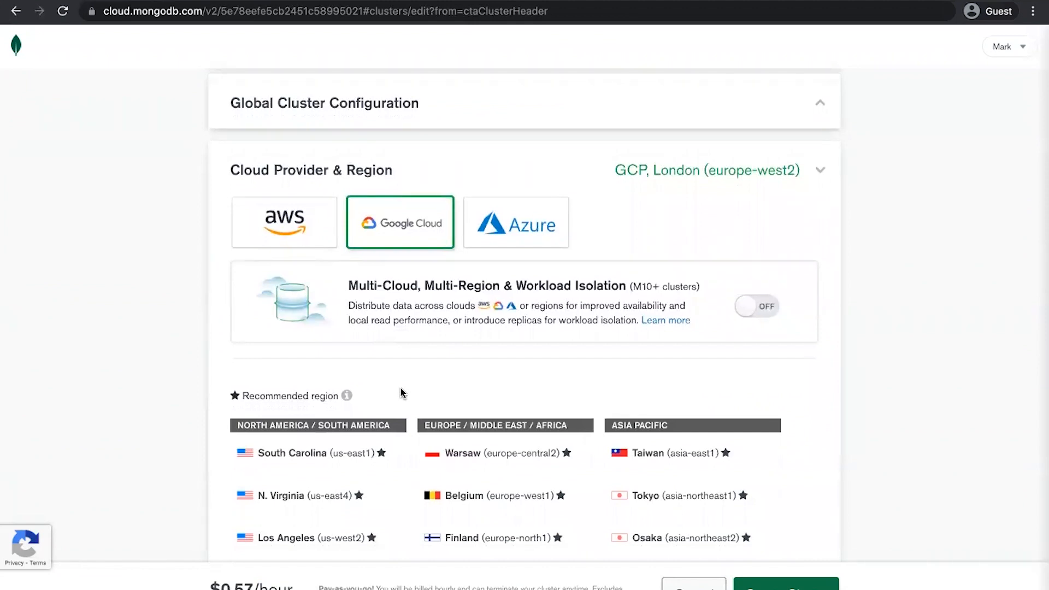
scroll(down, 3)
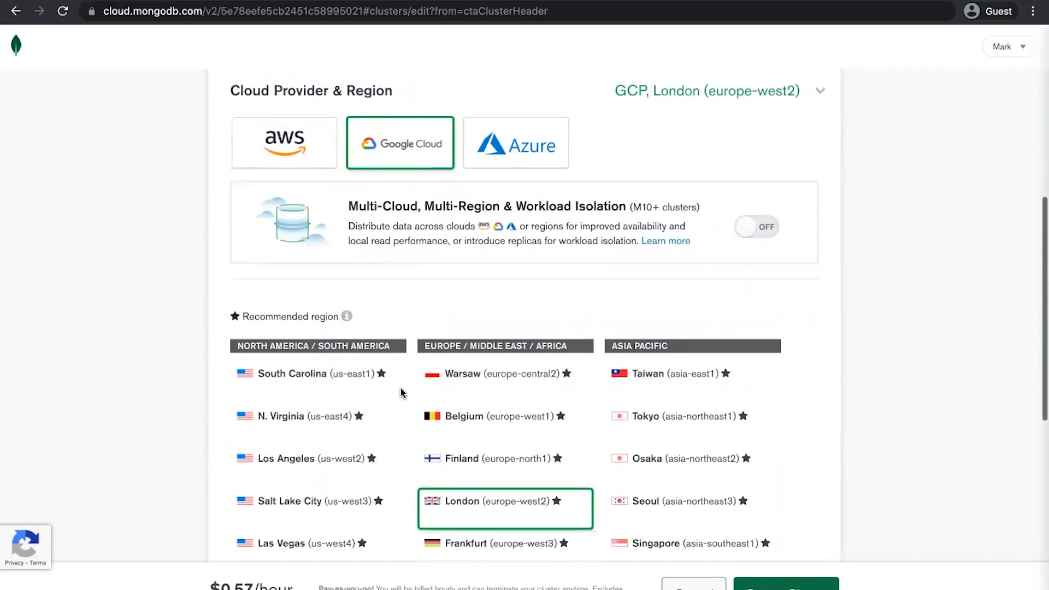
scroll(down, 3)
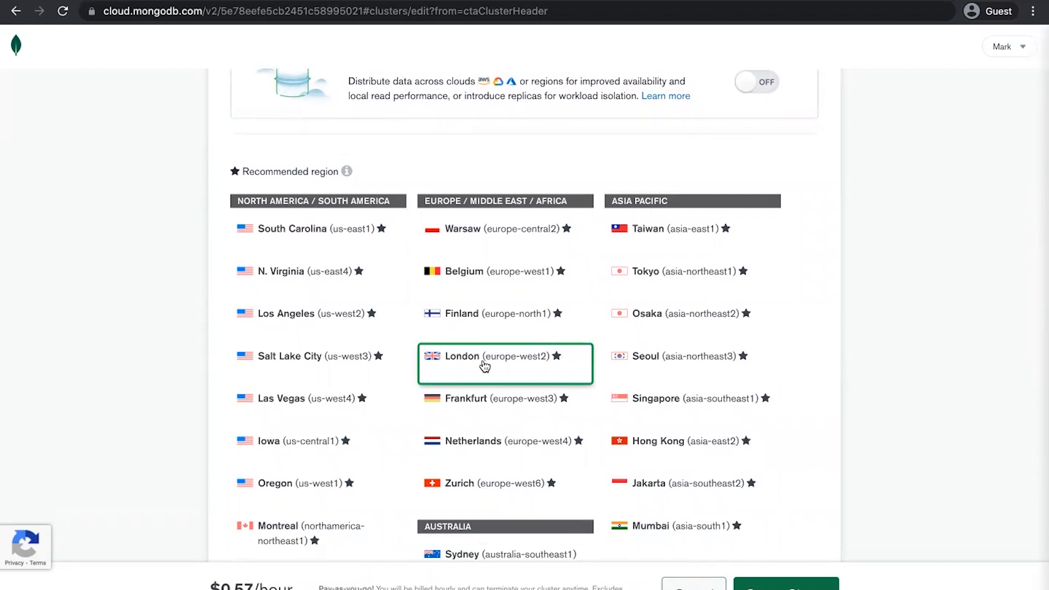
scroll(down, 3)
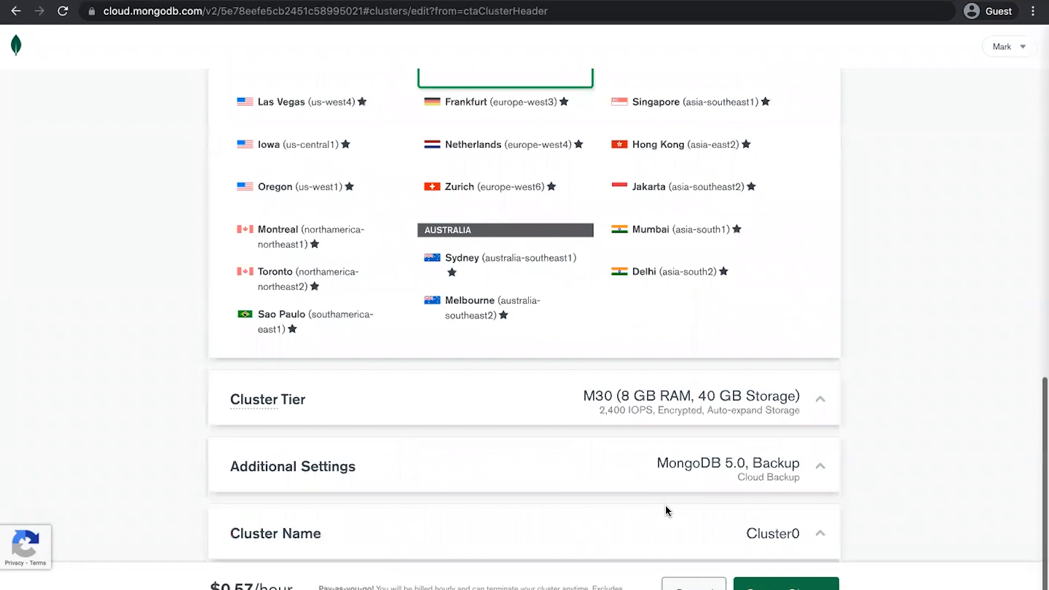
Step: Choose the M10 tier and turn off cluster tier auto-scaling
click(819, 399)
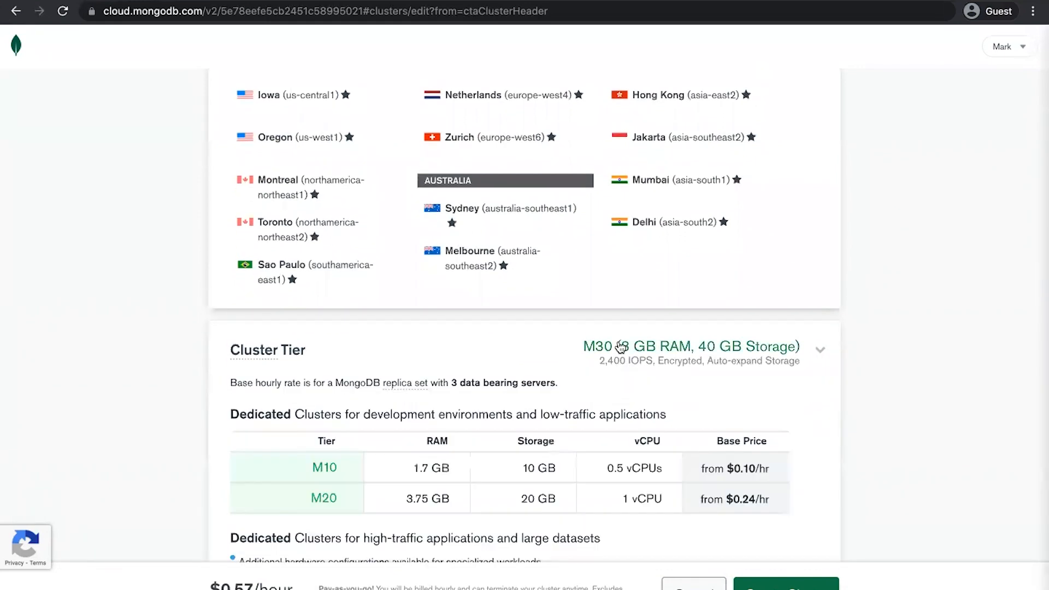
scroll(down, 3)
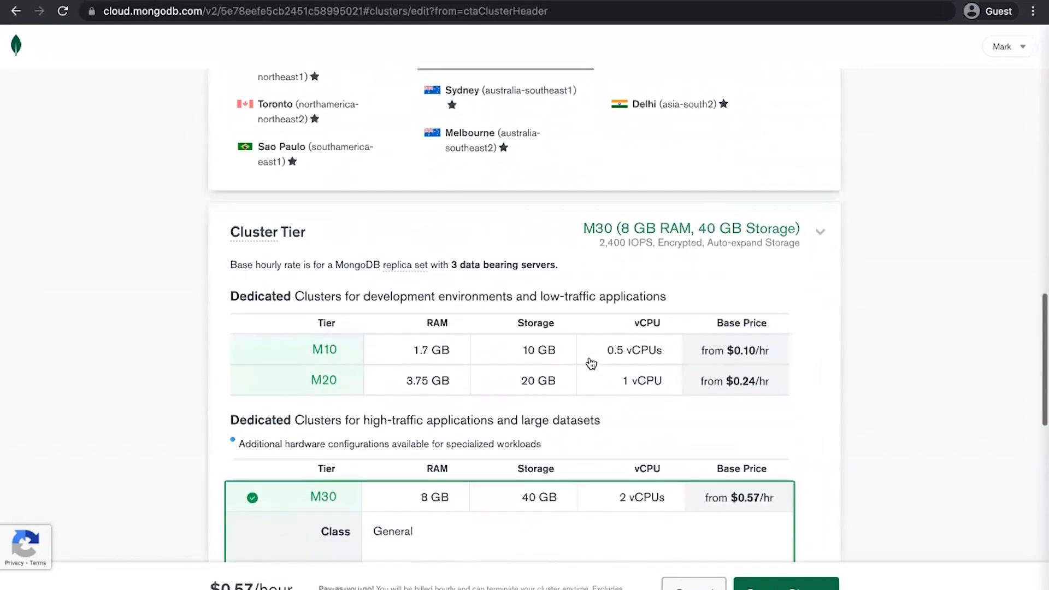
mouse_move(448, 362)
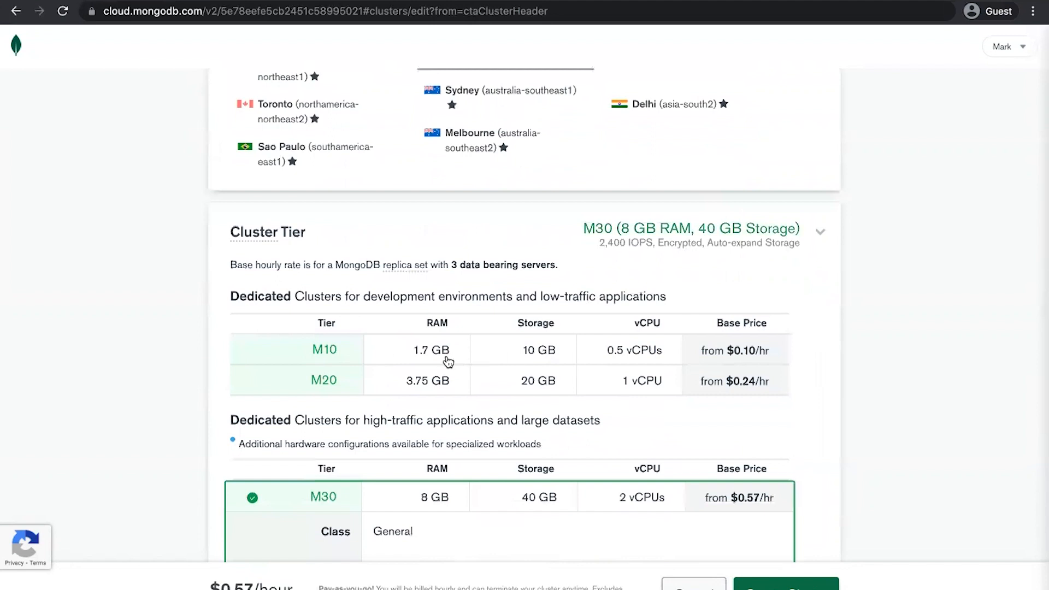
click(325, 350)
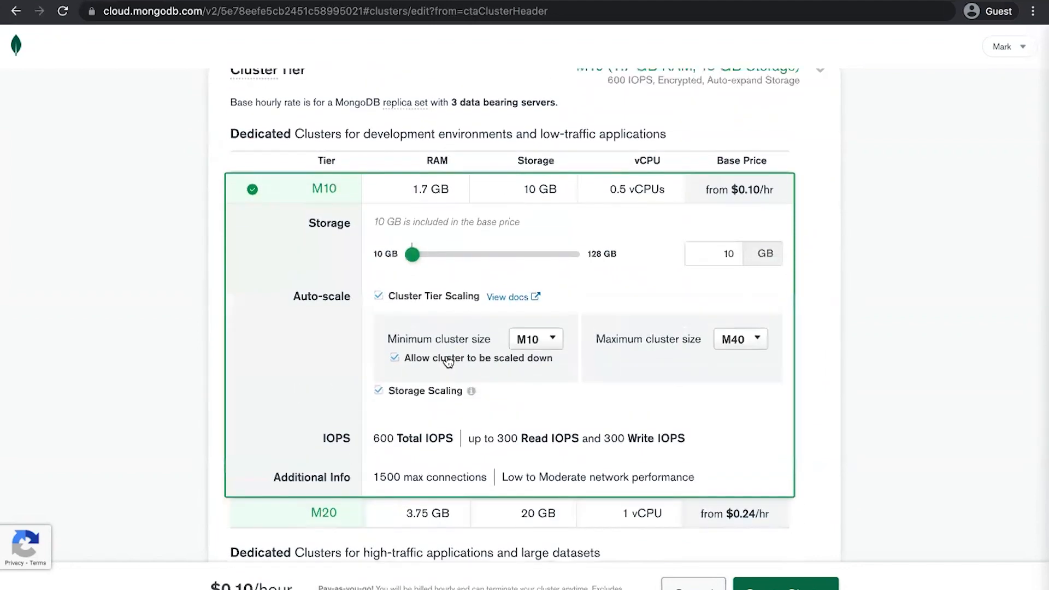
mouse_move(591, 324)
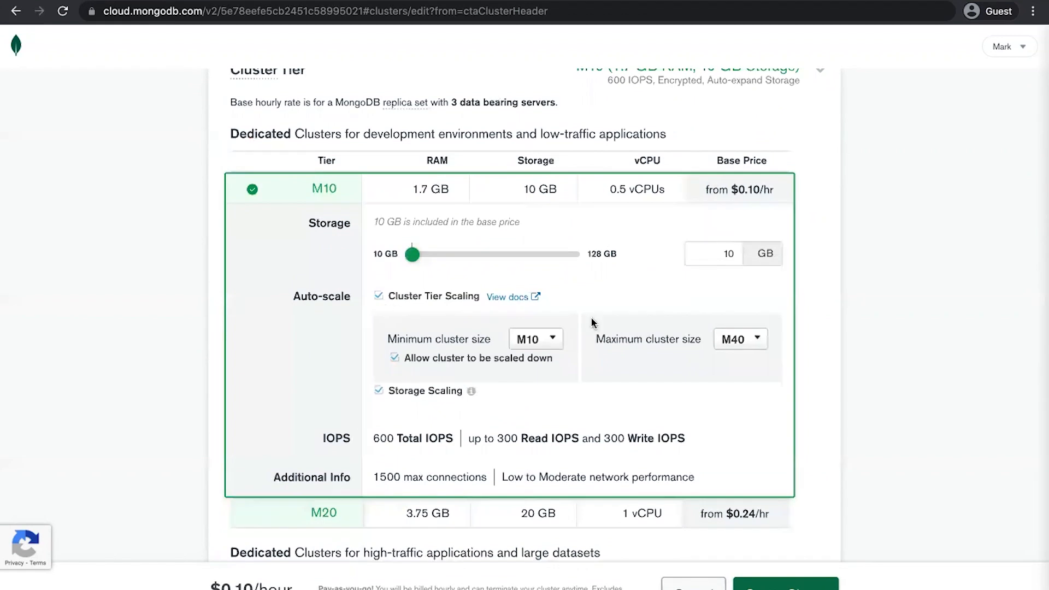
mouse_move(610, 346)
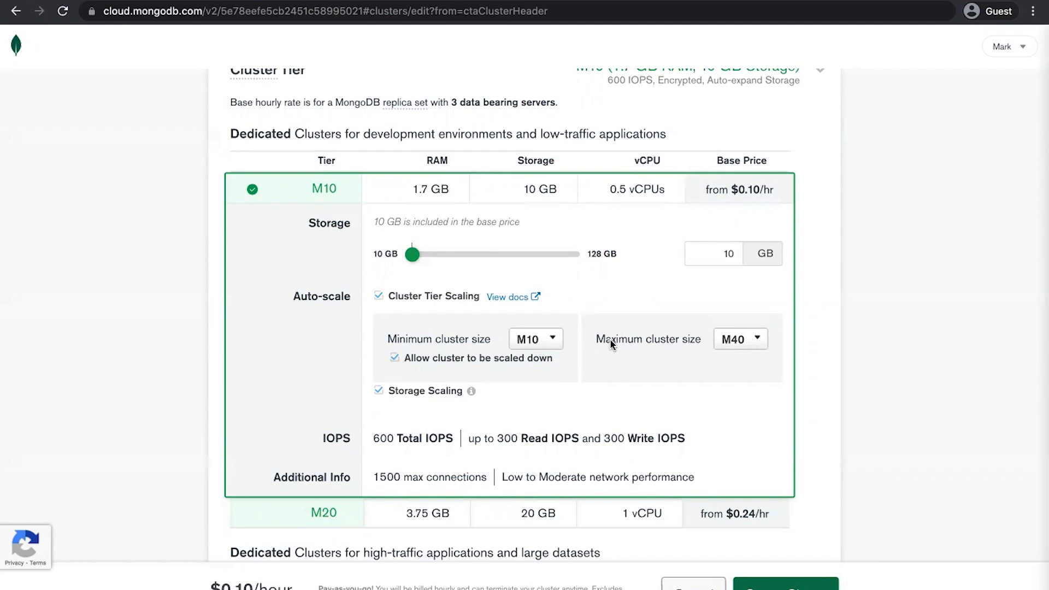
mouse_move(589, 342)
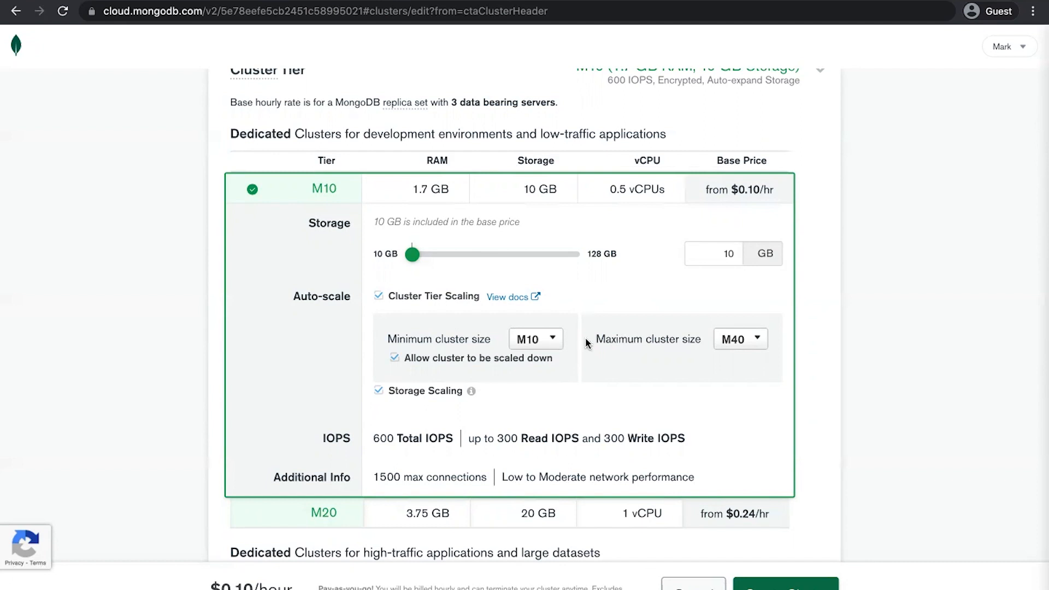
click(379, 296)
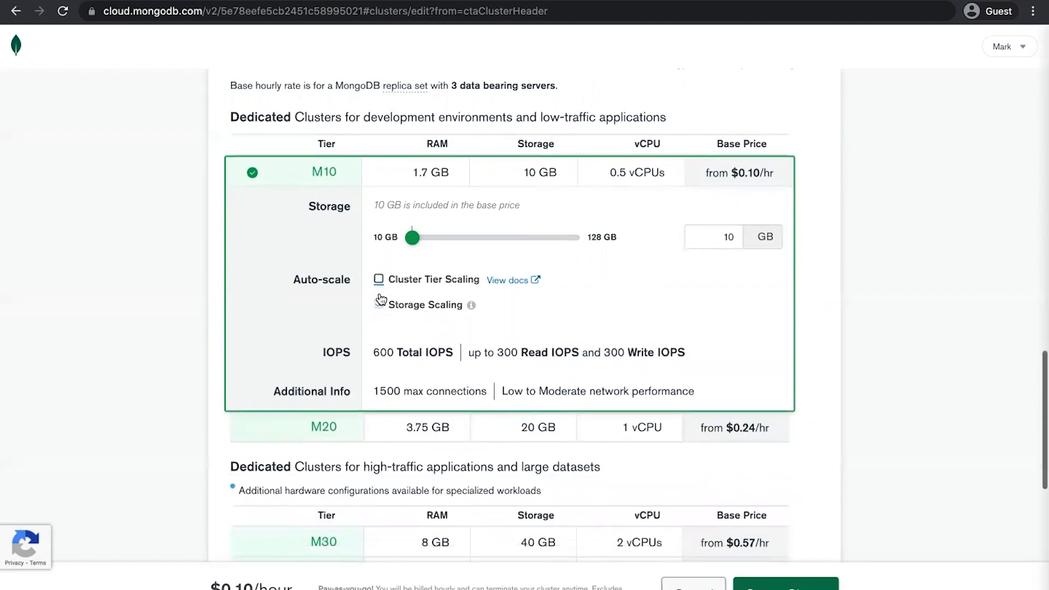
Step: Name the cluster atlas-gcp-demo in the Cluster Name field
scroll(down, 3)
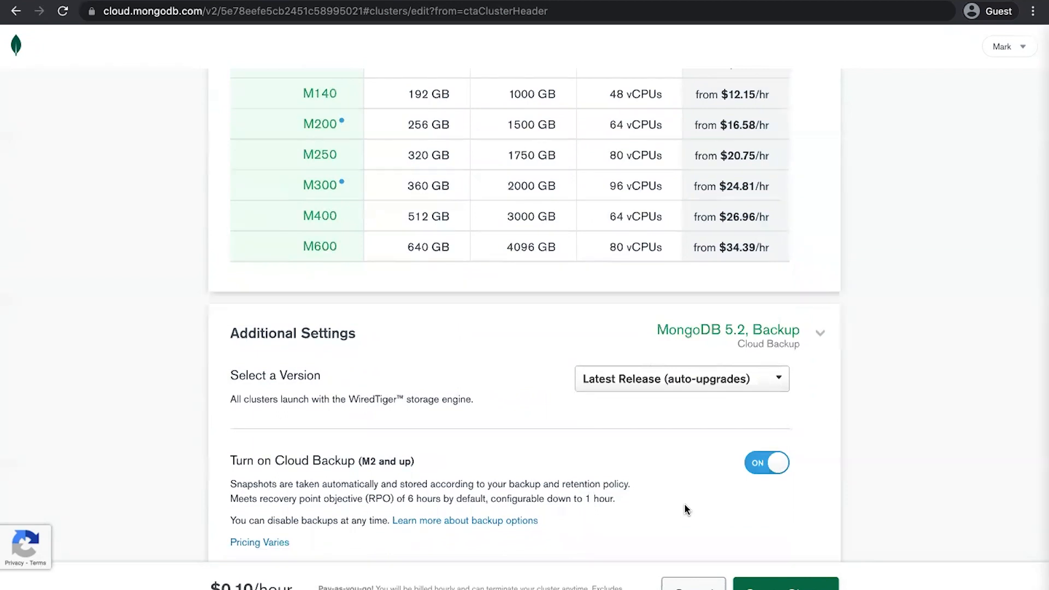
scroll(down, 3)
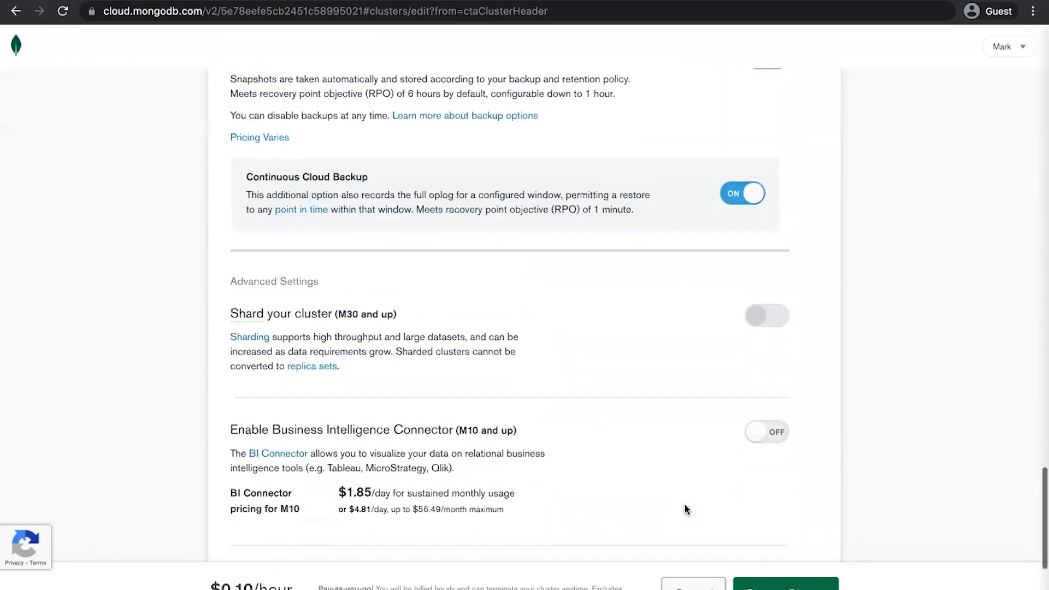
scroll(down, 3)
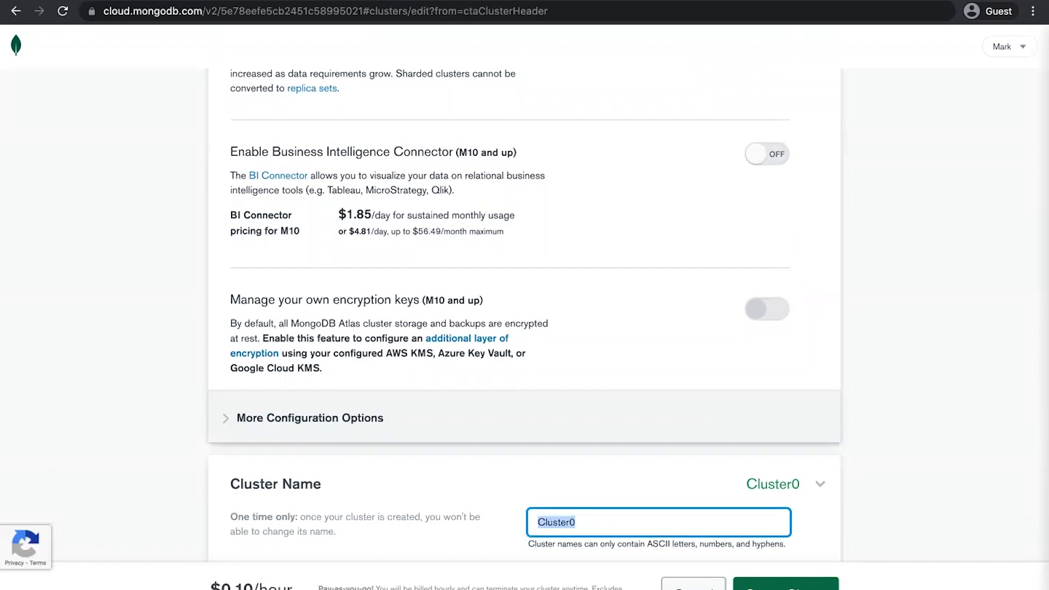
text(atlas-gcp-)
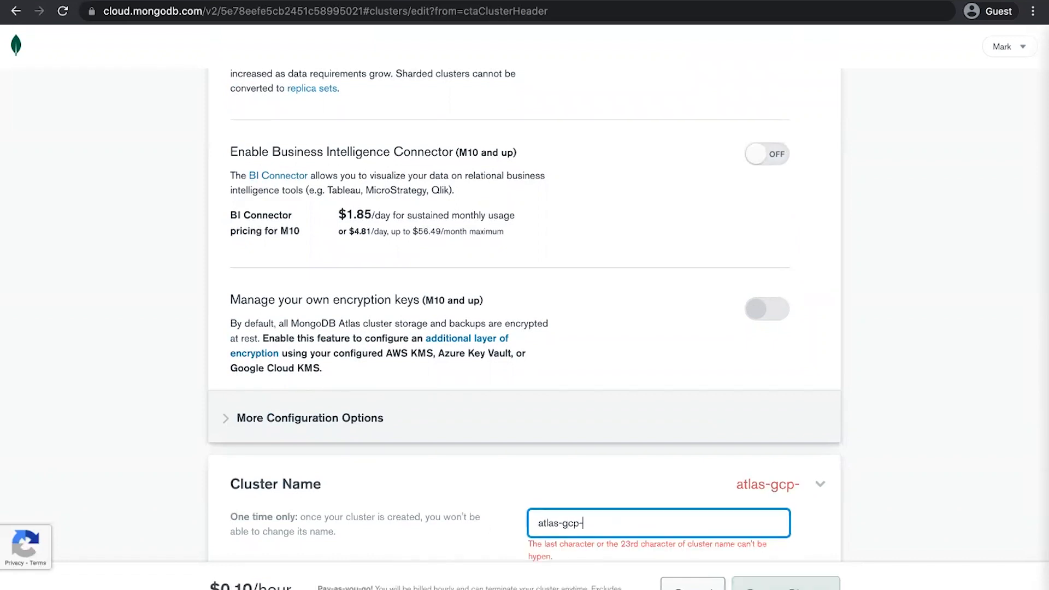
text(demo)
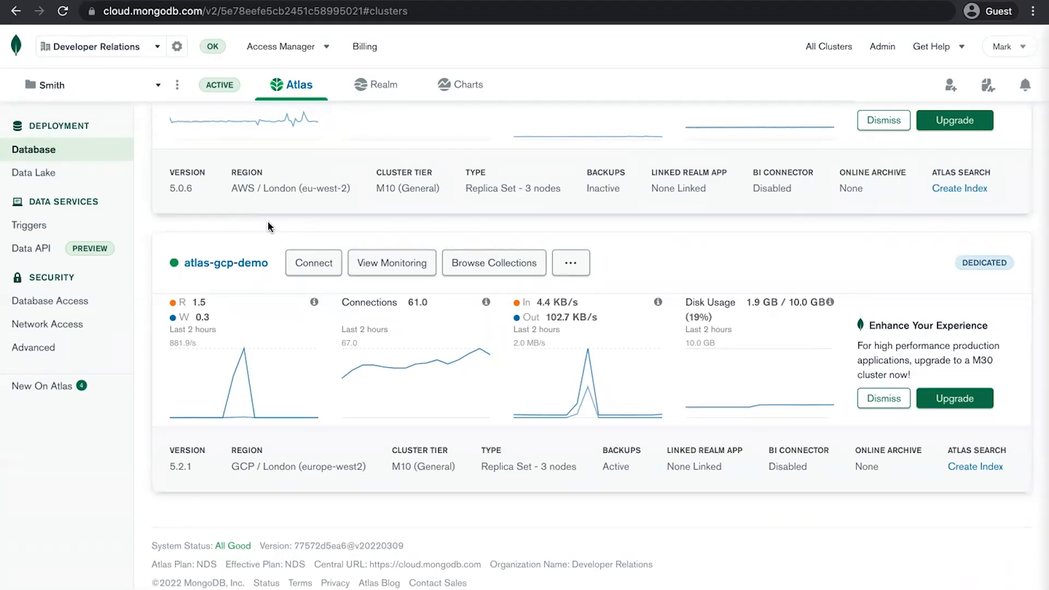
mouse_move(226, 263)
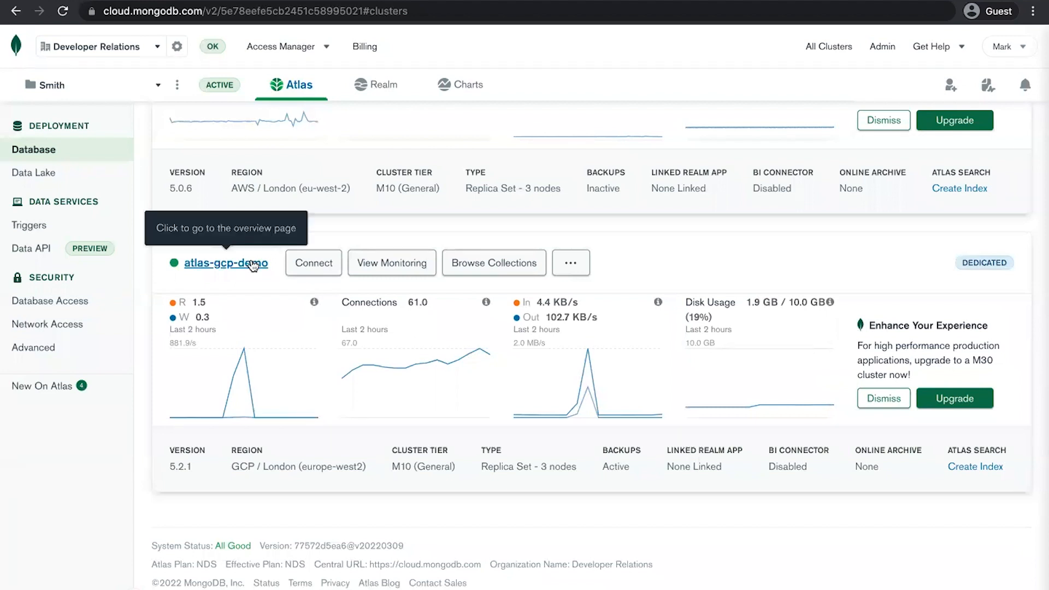
mouse_move(268, 286)
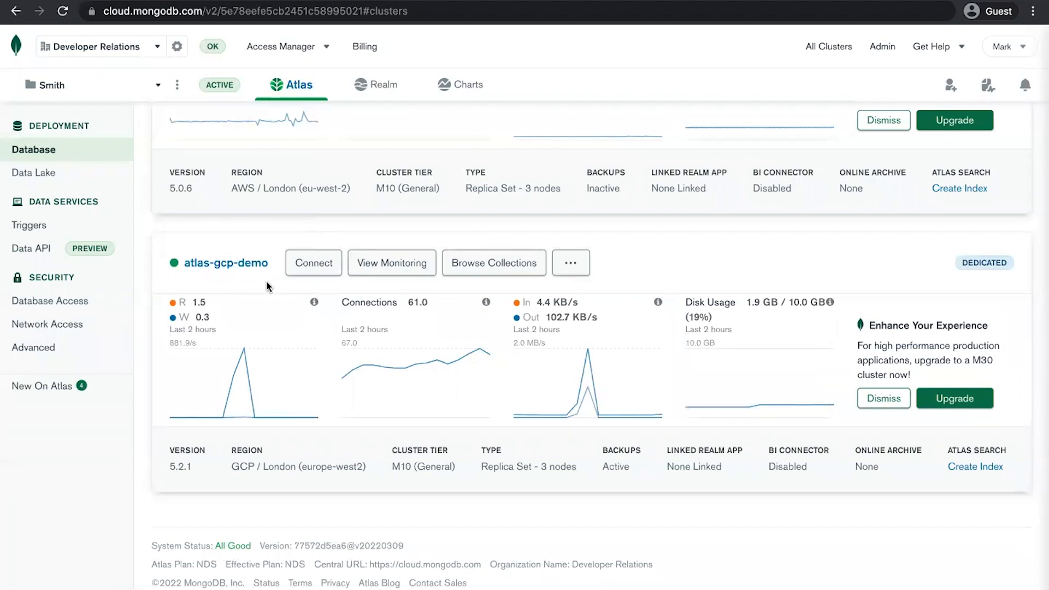
Step: Browse atlas-gcp-demo's collections and show the sample_mflix database overview
click(494, 262)
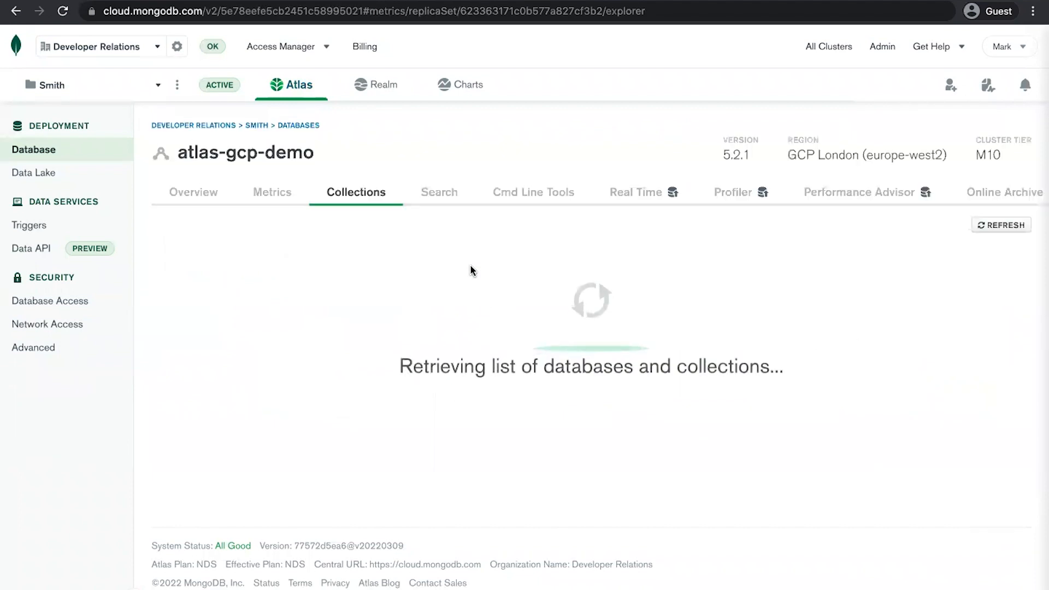
click(222, 351)
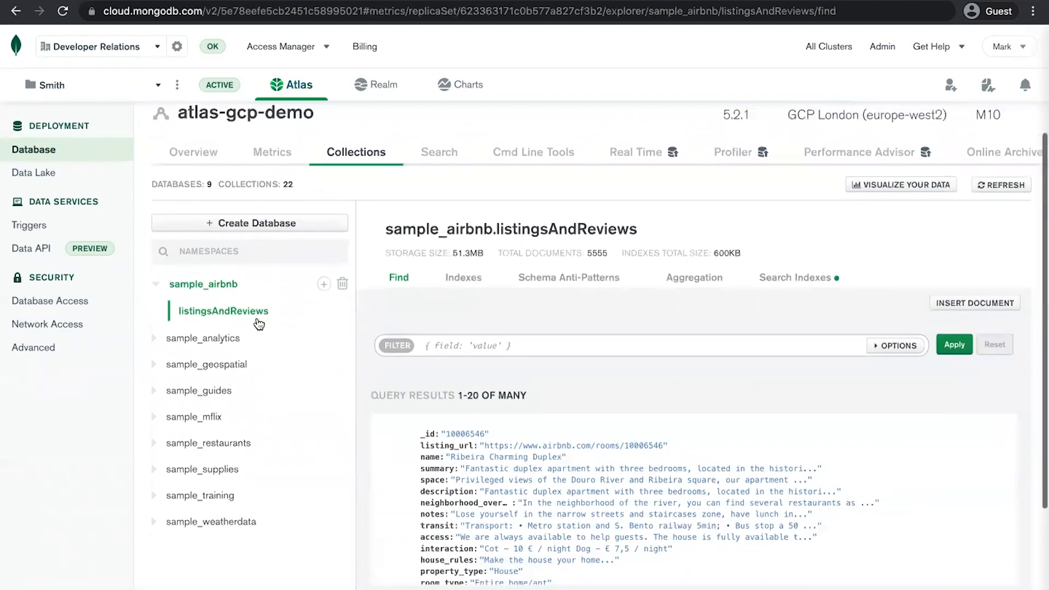
click(195, 417)
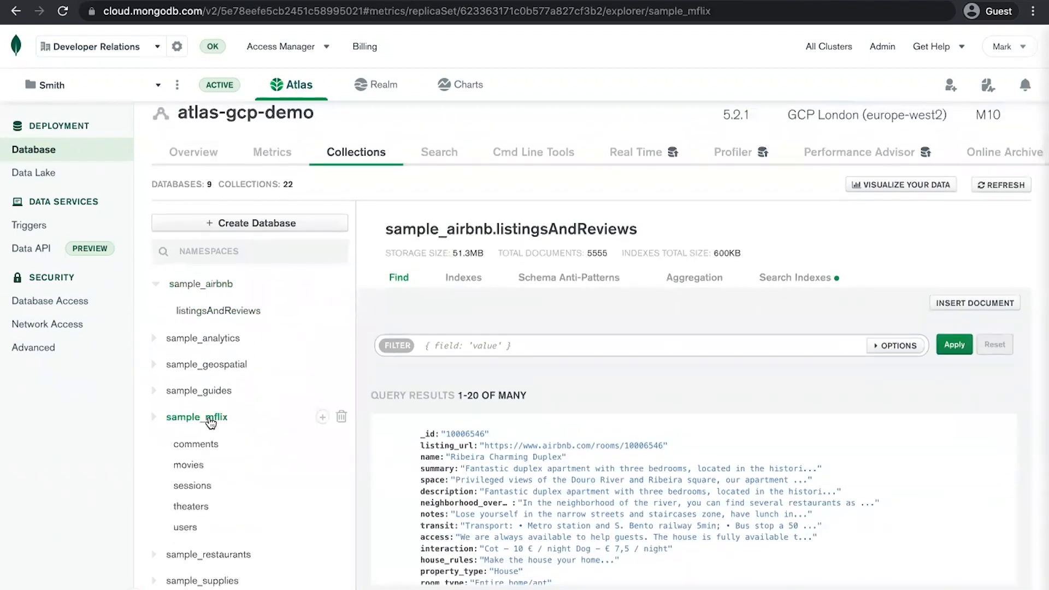
click(197, 417)
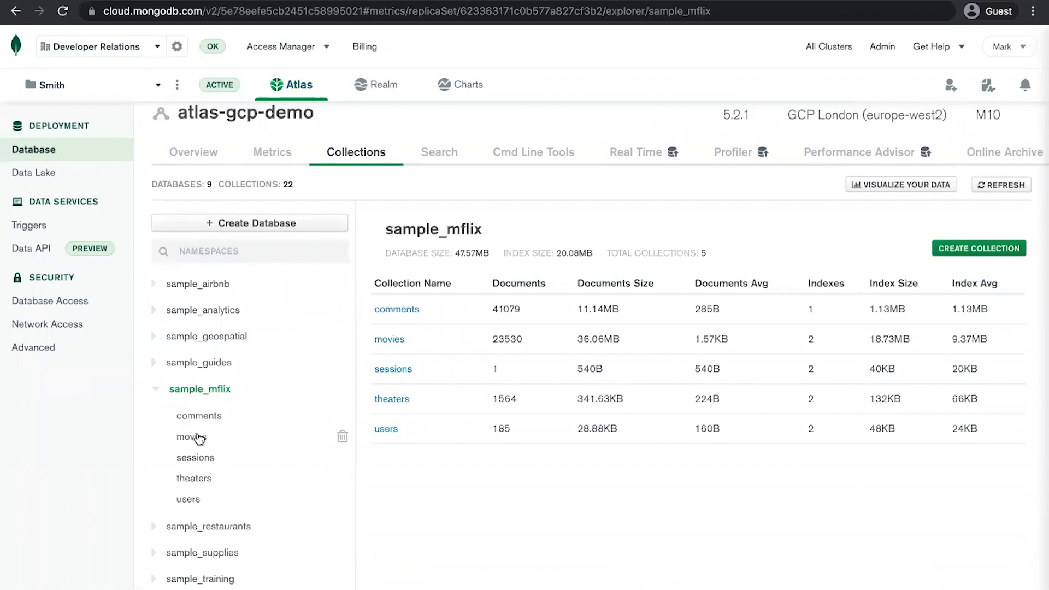
Step: Display the documents of the sample_mflix movies collection
click(195, 436)
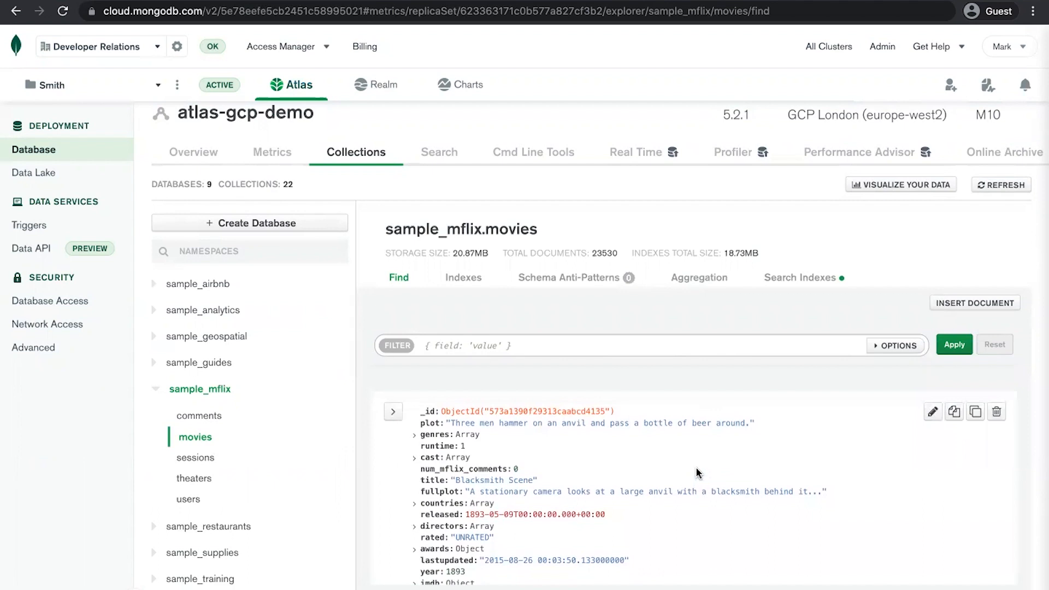
mouse_move(454, 307)
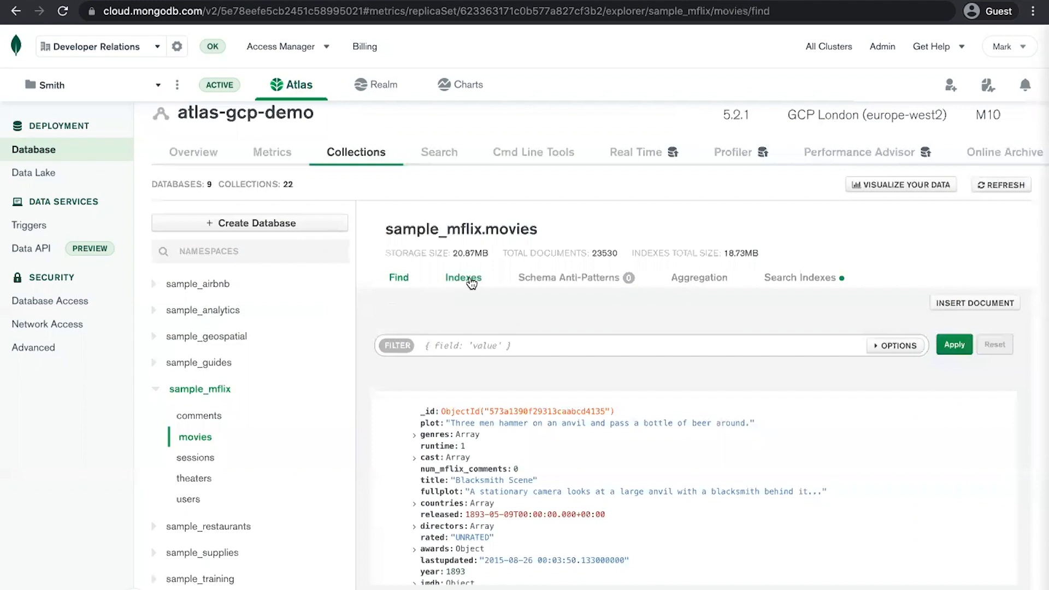
mouse_move(560, 287)
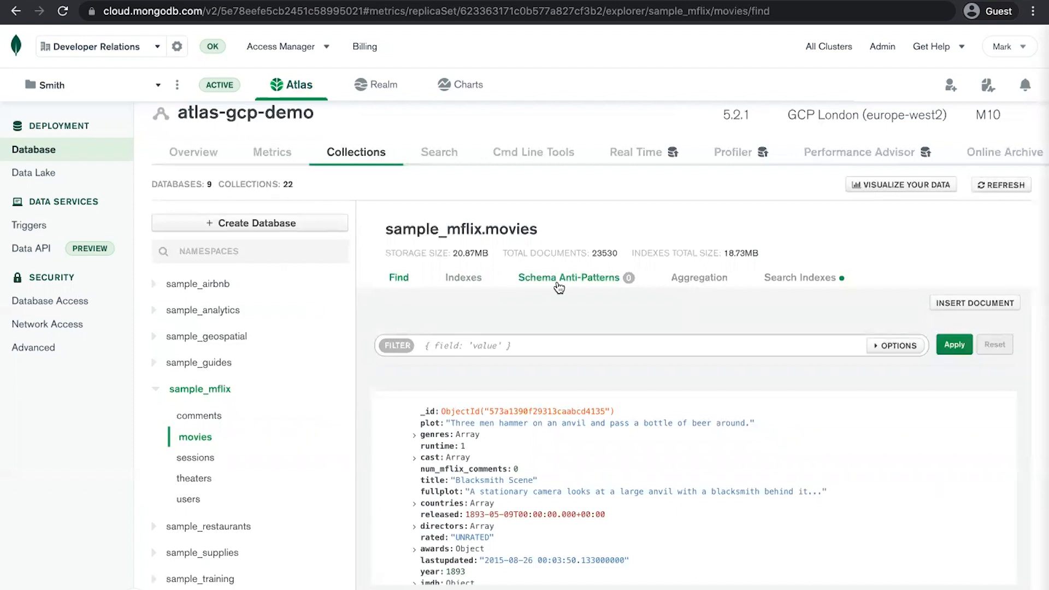
mouse_move(703, 278)
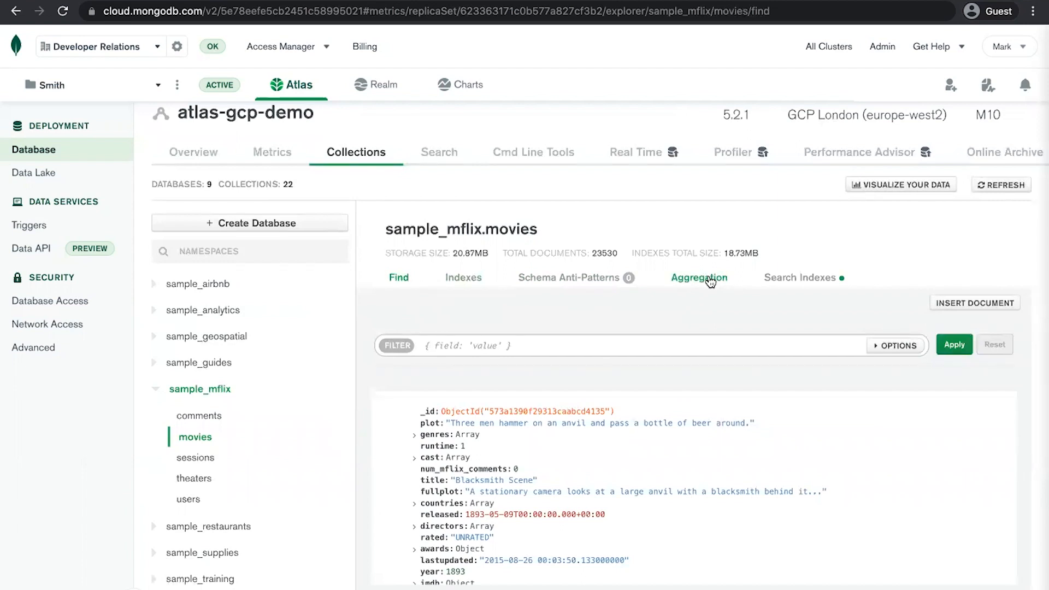
mouse_move(801, 277)
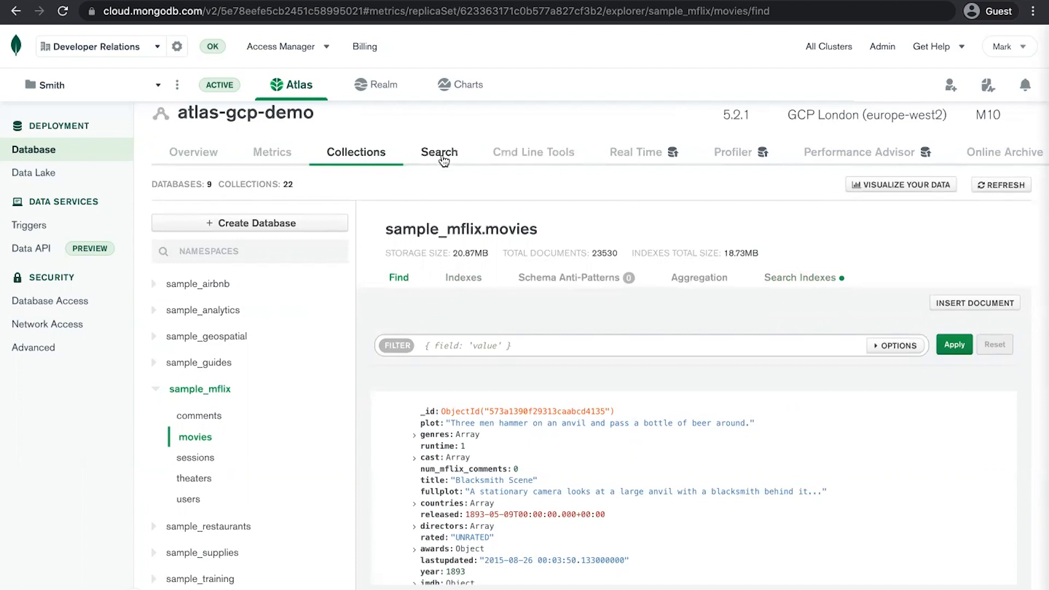
mouse_move(561, 243)
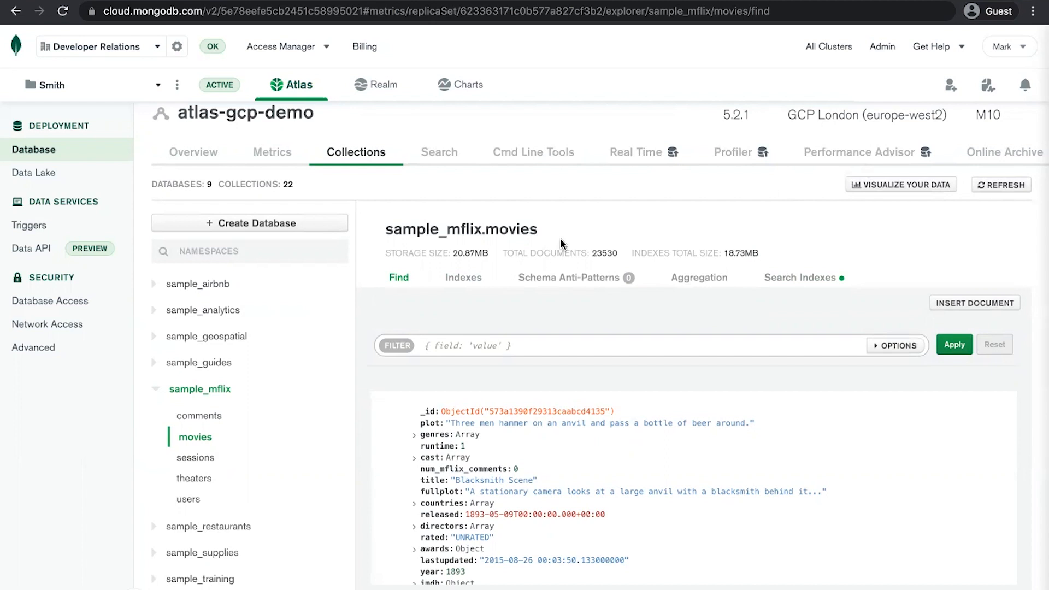
mouse_move(383, 84)
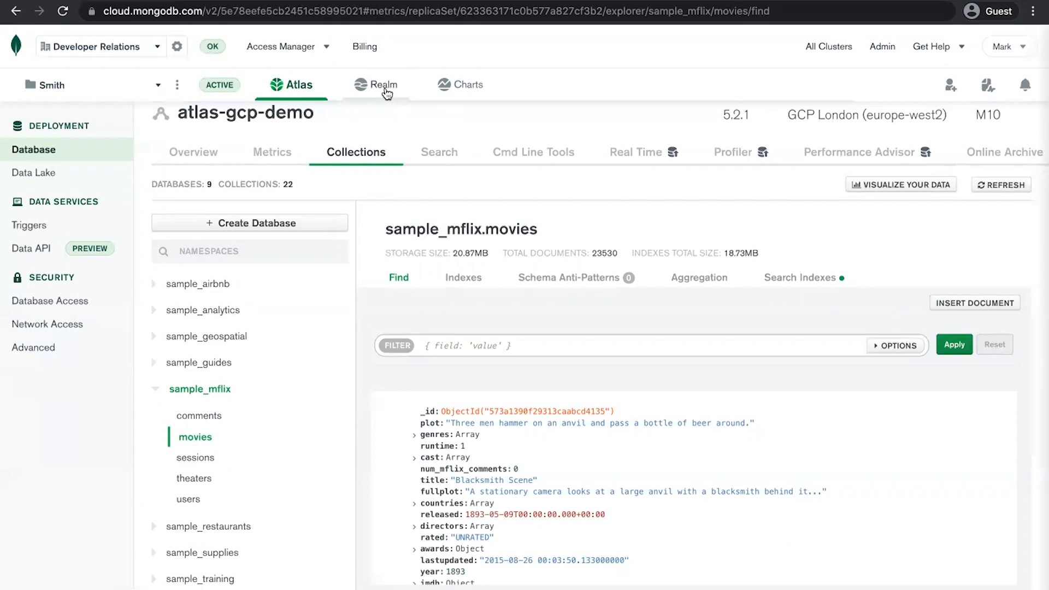
mouse_move(468, 84)
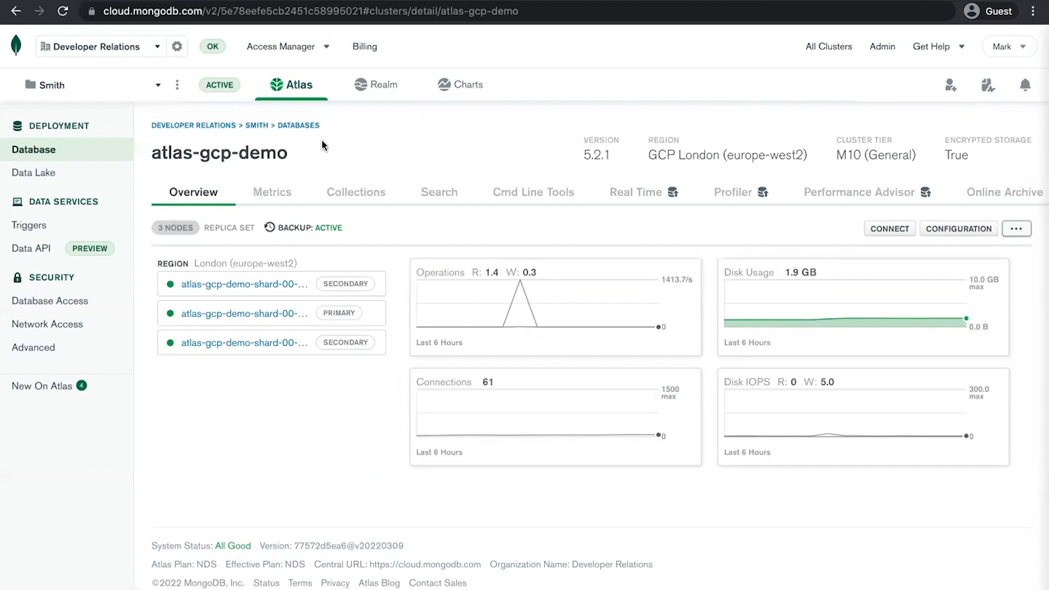
mouse_move(890, 229)
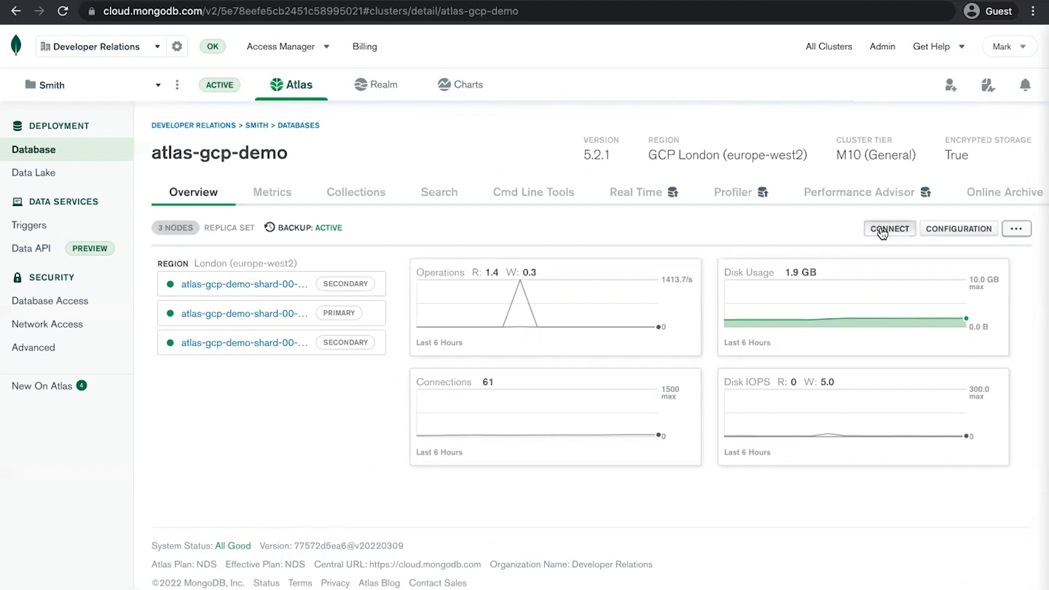
Step: Show the cluster connection string for the Python driver, version 3.12 or later
click(889, 228)
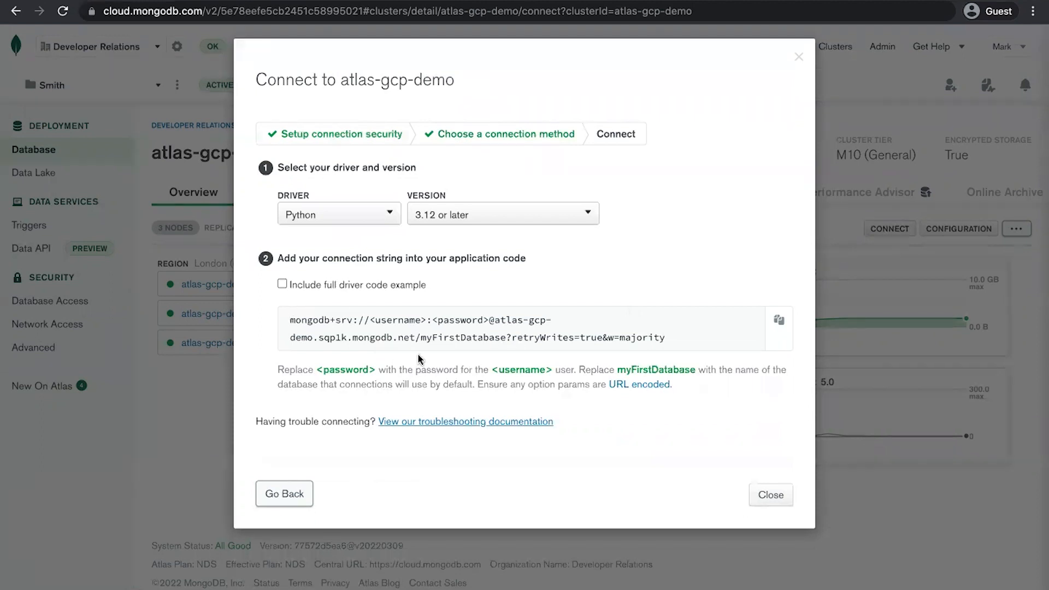
click(338, 213)
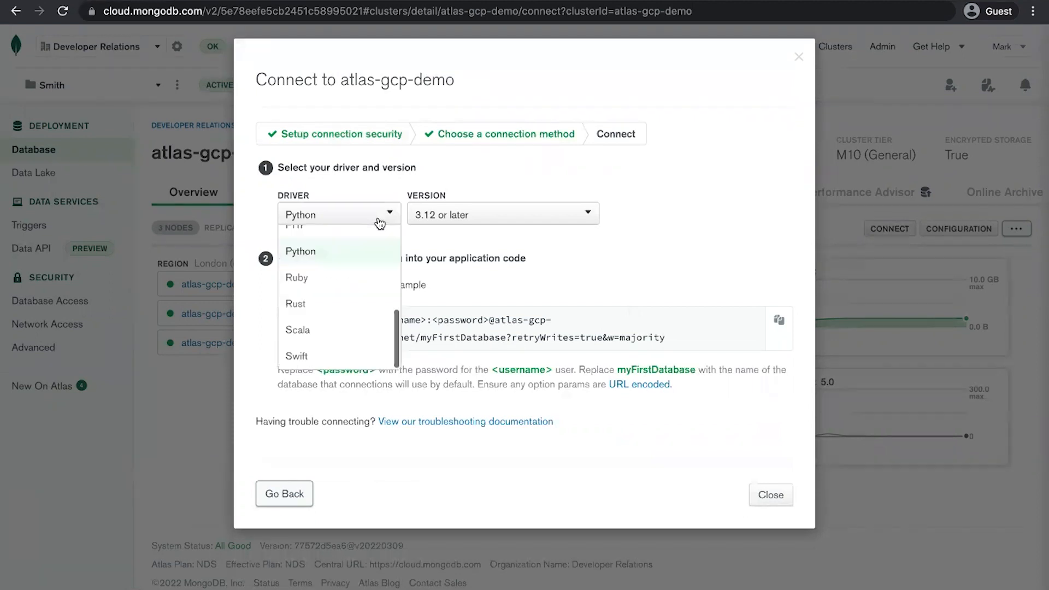
click(300, 251)
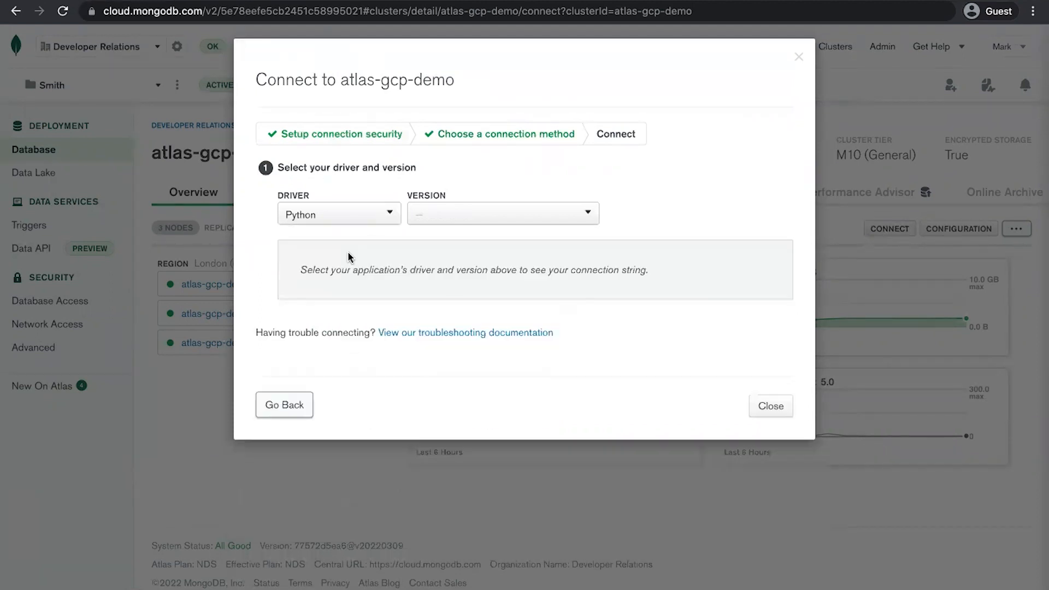
click(502, 214)
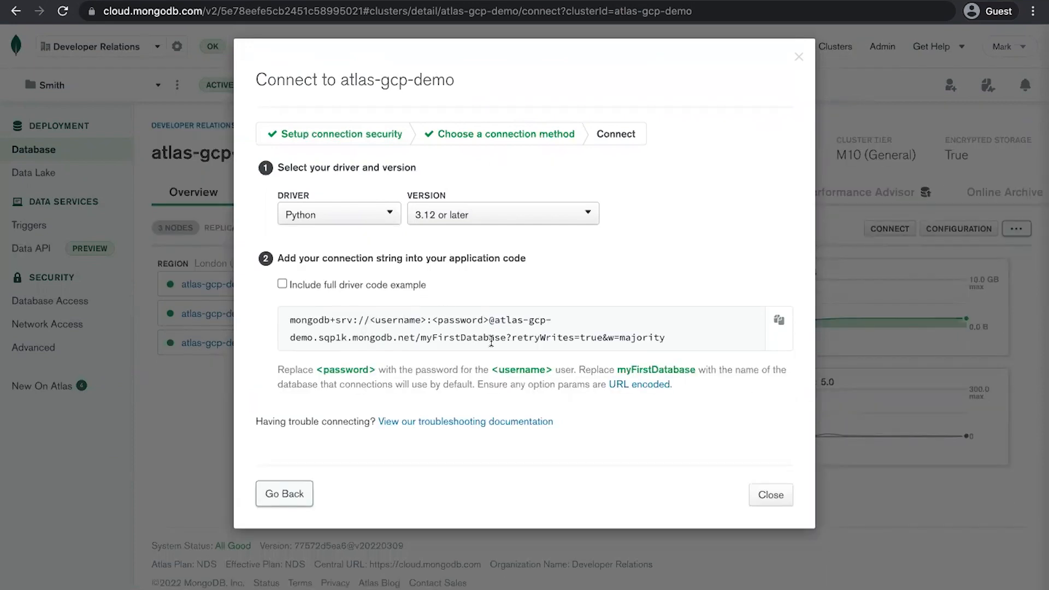
Step: Select the myFirstDatabase placeholder and copy the connection string
double_click(464, 338)
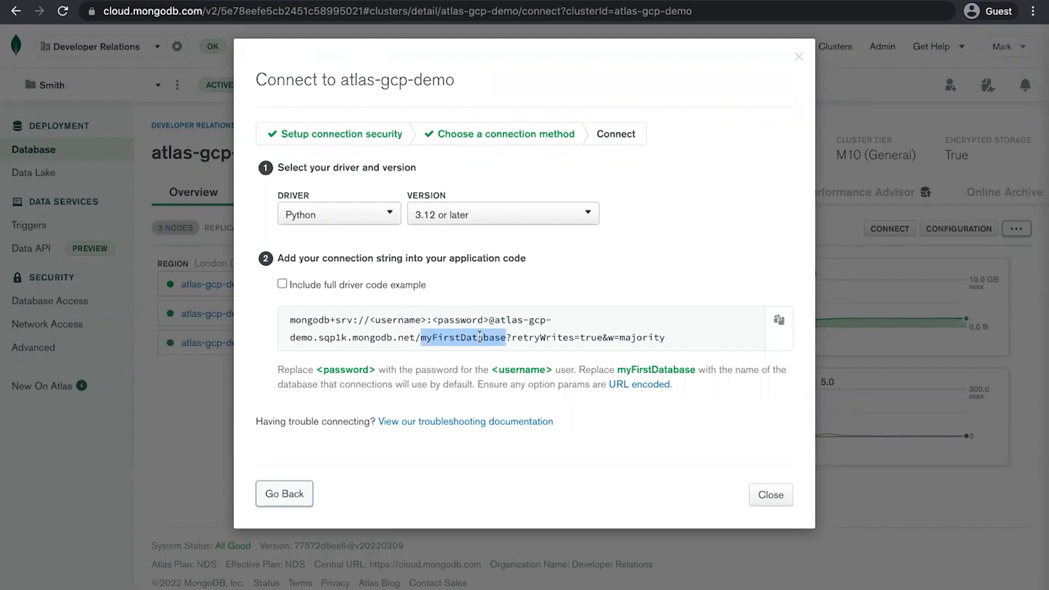
mouse_move(793, 355)
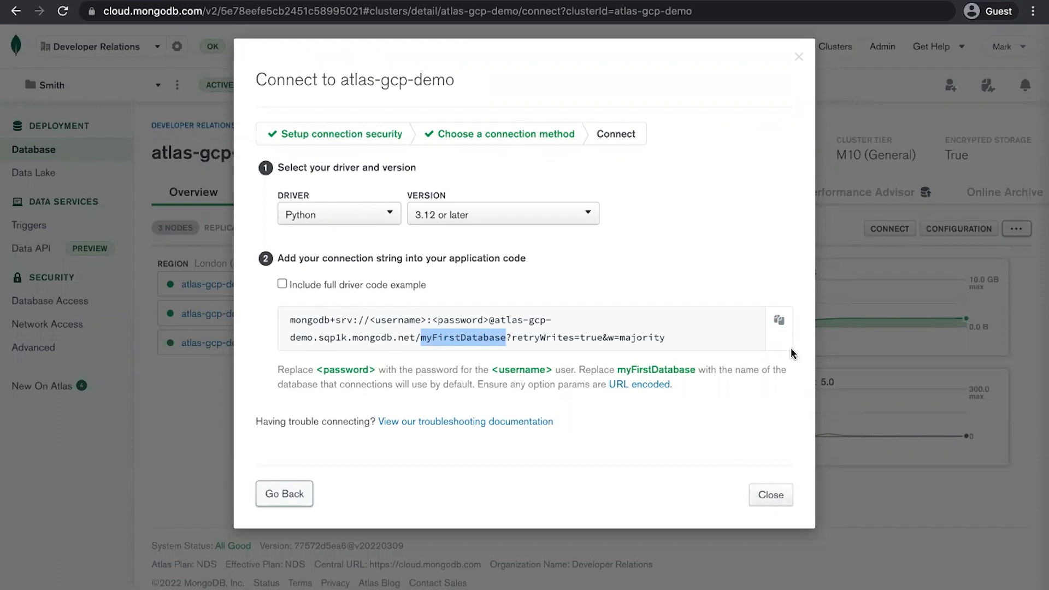
click(771, 494)
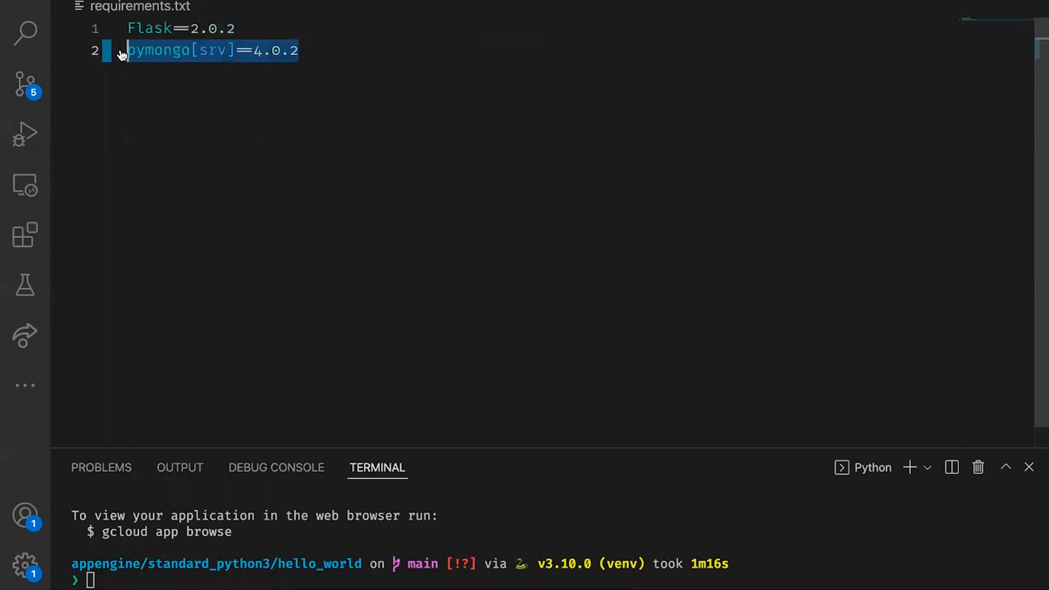
Step: Clear the selection on the pymongo[srv]==4.0.2 line in requirements.txt
click(302, 50)
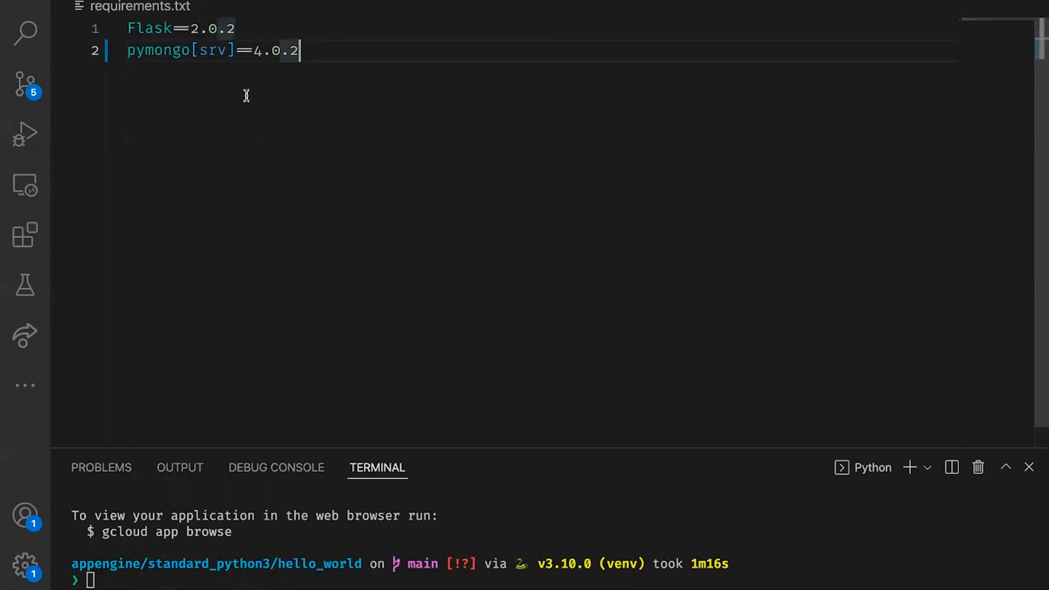
mouse_move(194, 50)
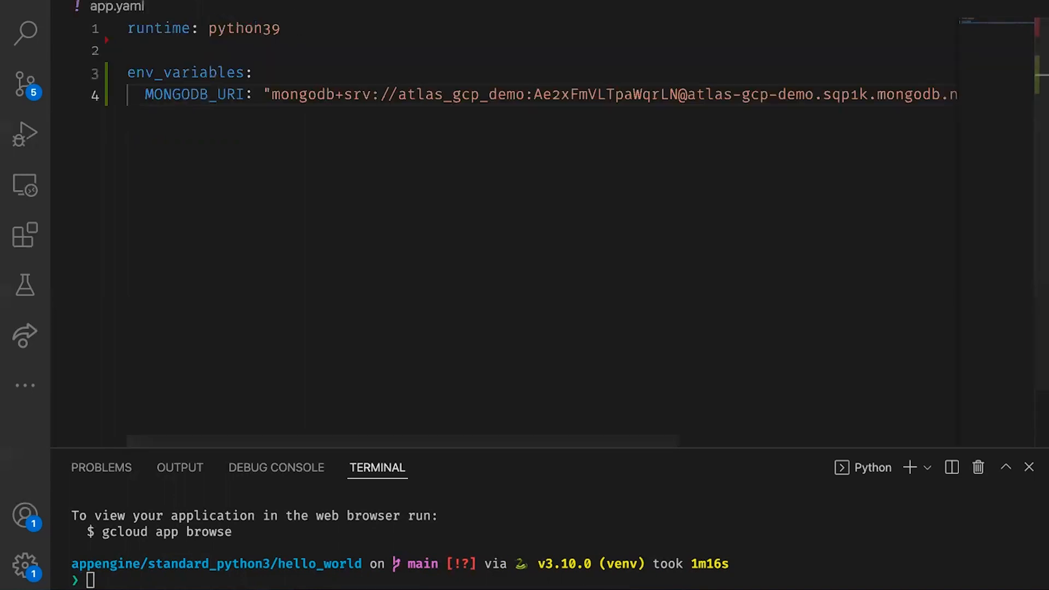
mouse_move(279, 116)
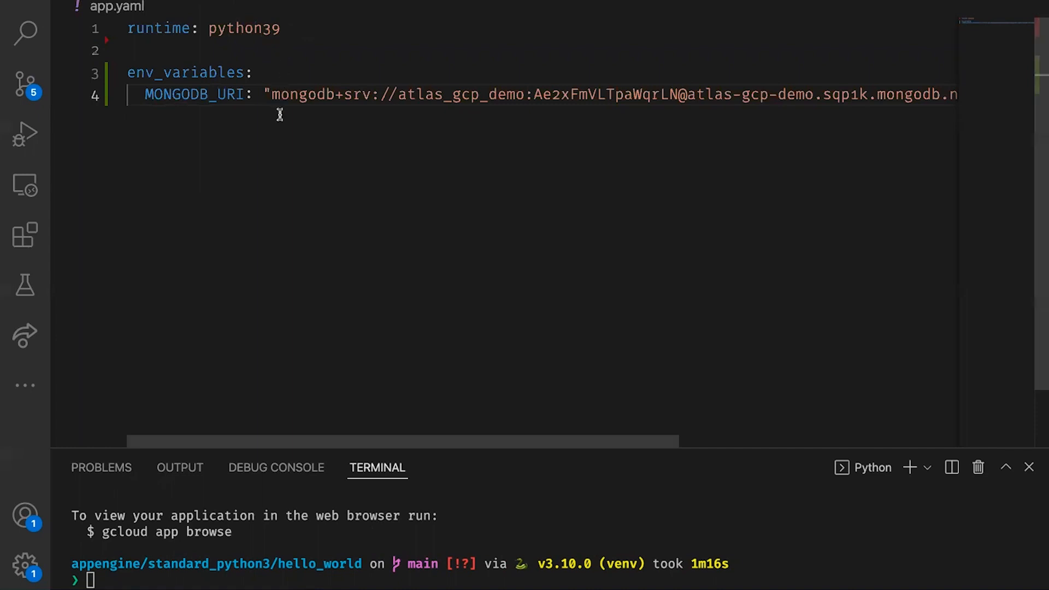
mouse_move(422, 100)
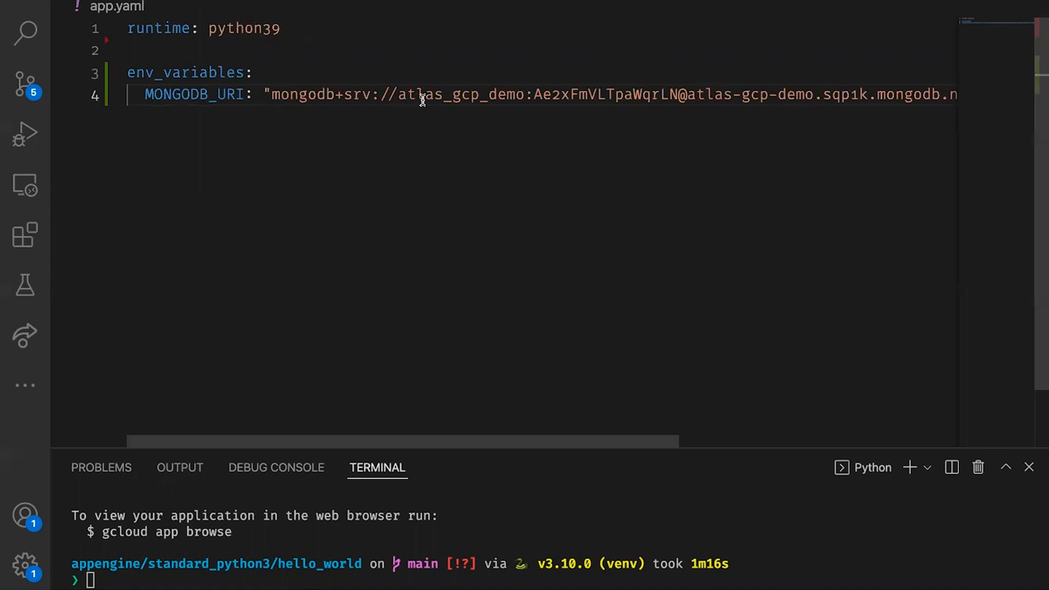
mouse_move(639, 99)
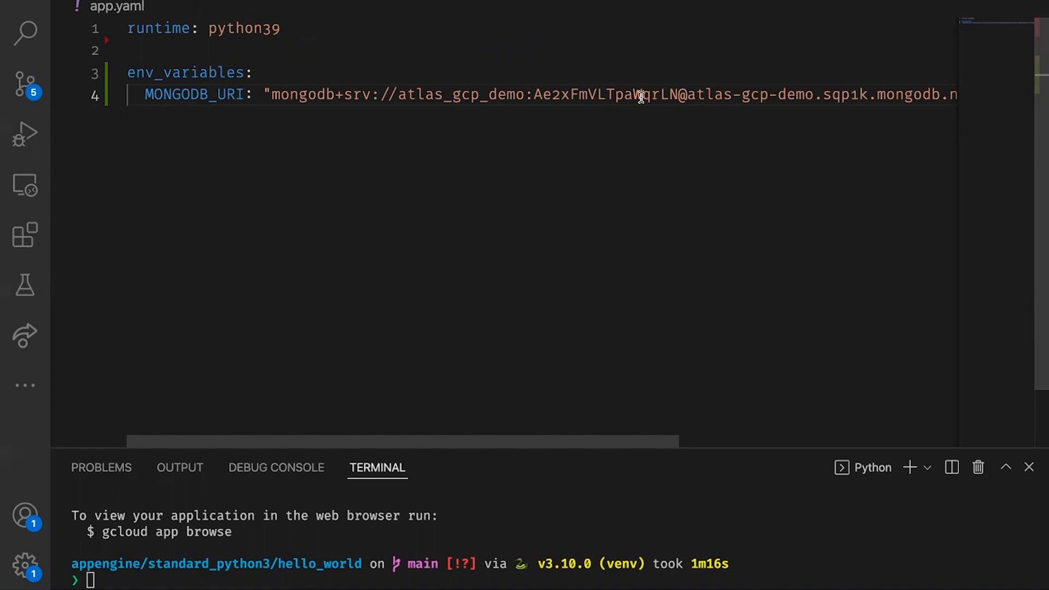
scroll(right, 3)
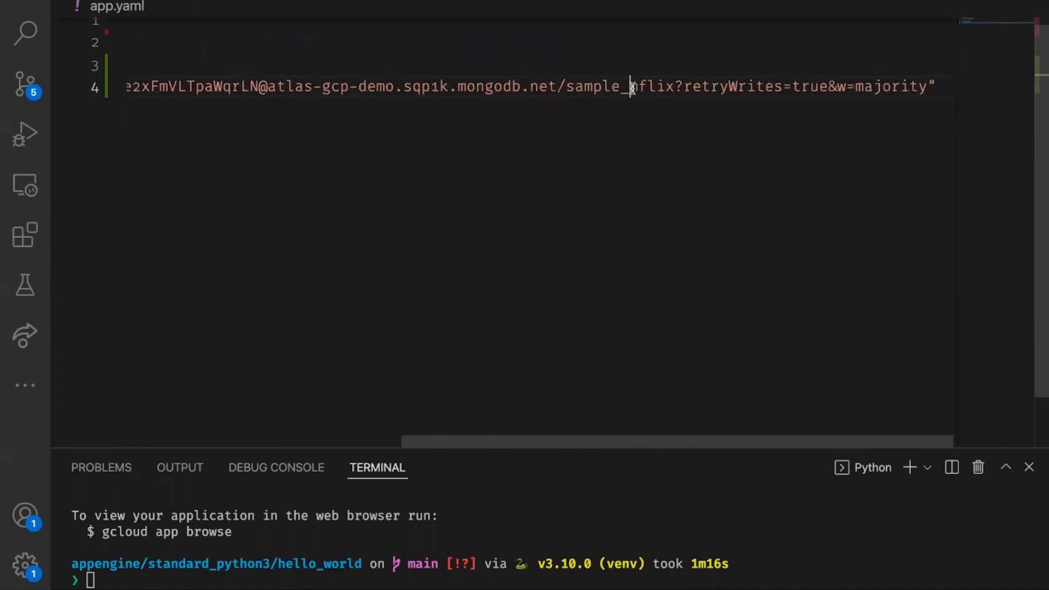
double_click(618, 85)
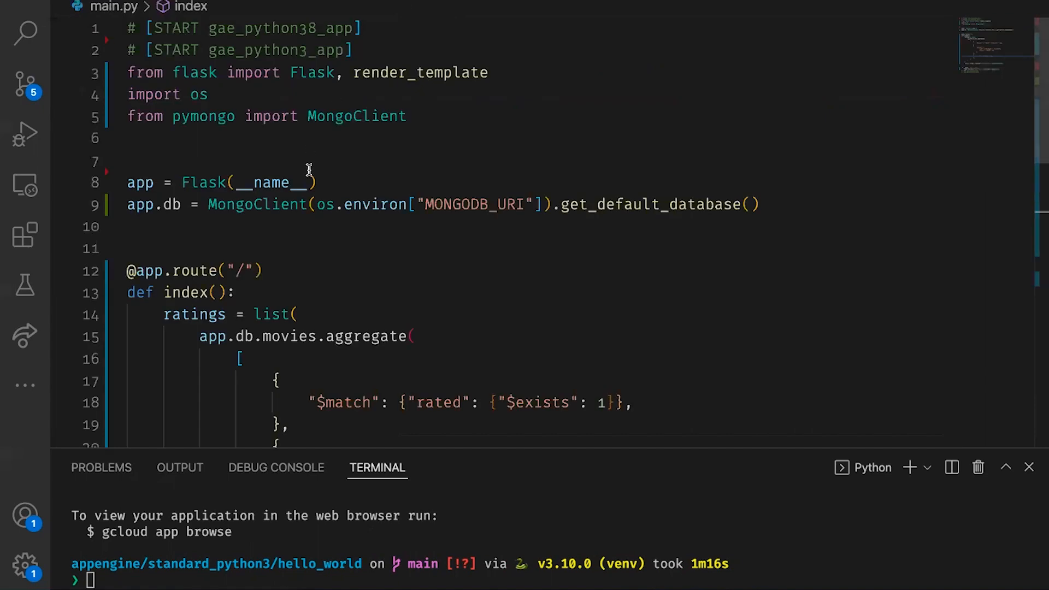
mouse_move(353, 119)
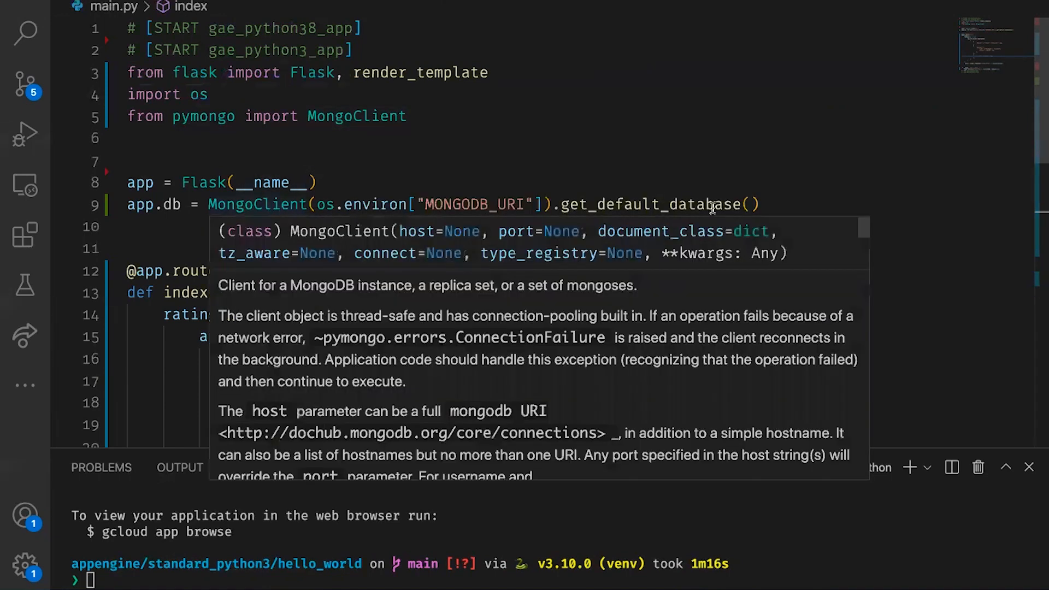
Step: Show main.py's MongoClient connection and index route aggregation
click(445, 226)
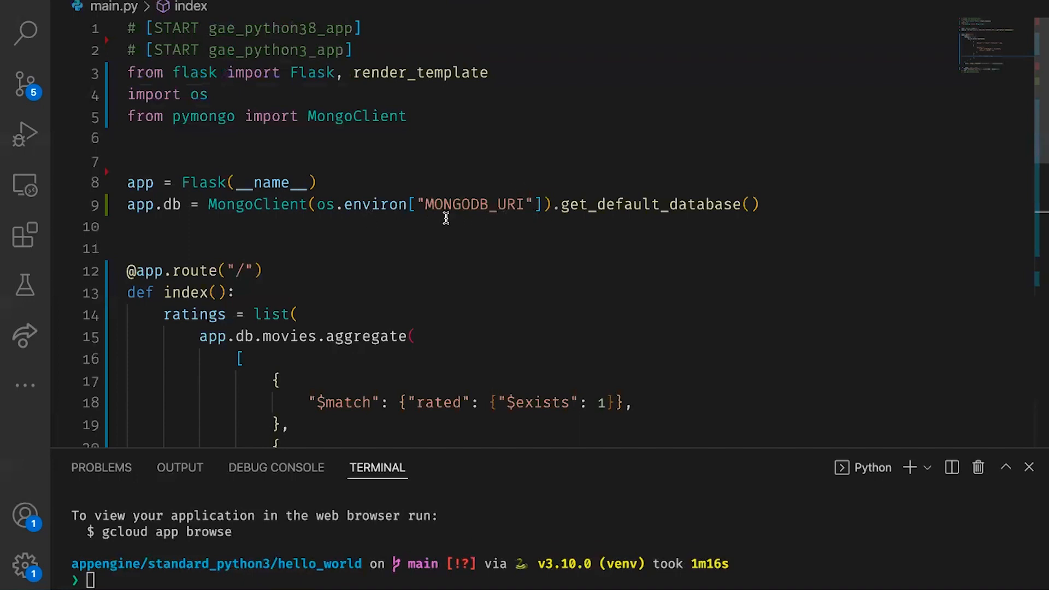
mouse_move(452, 259)
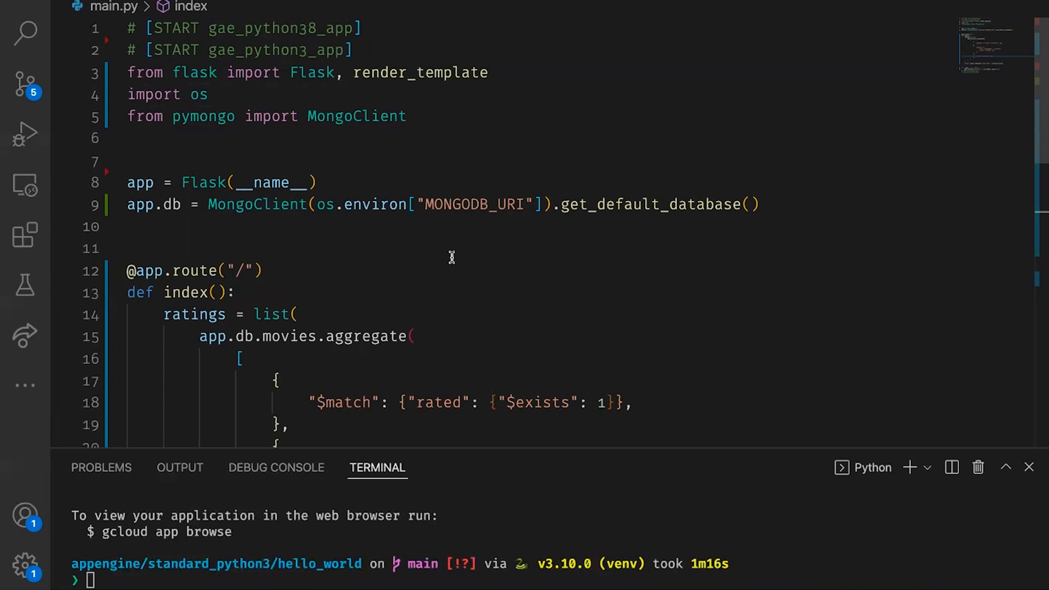
mouse_move(546, 227)
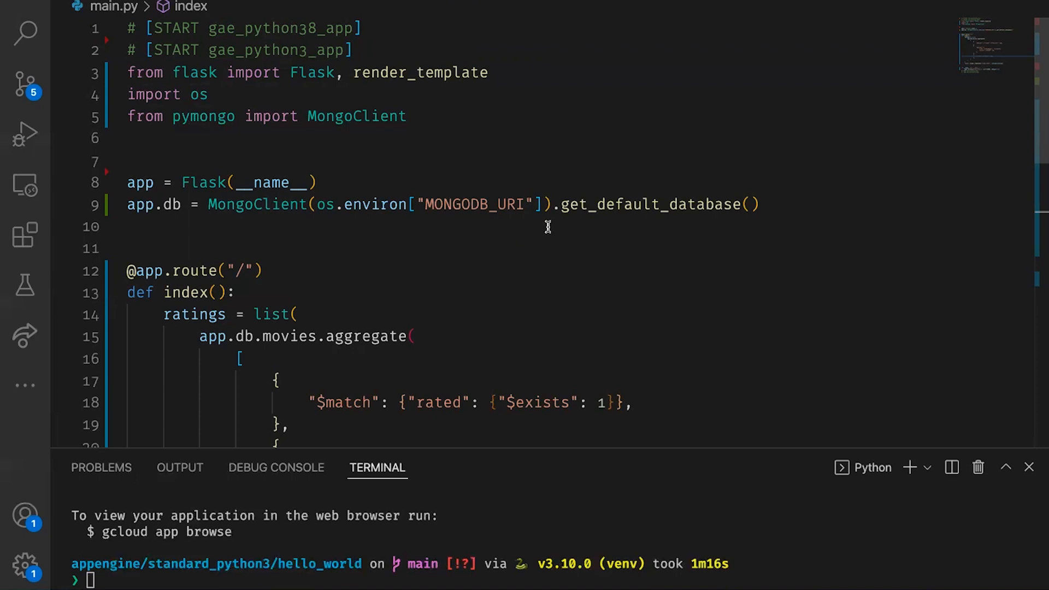
mouse_move(552, 218)
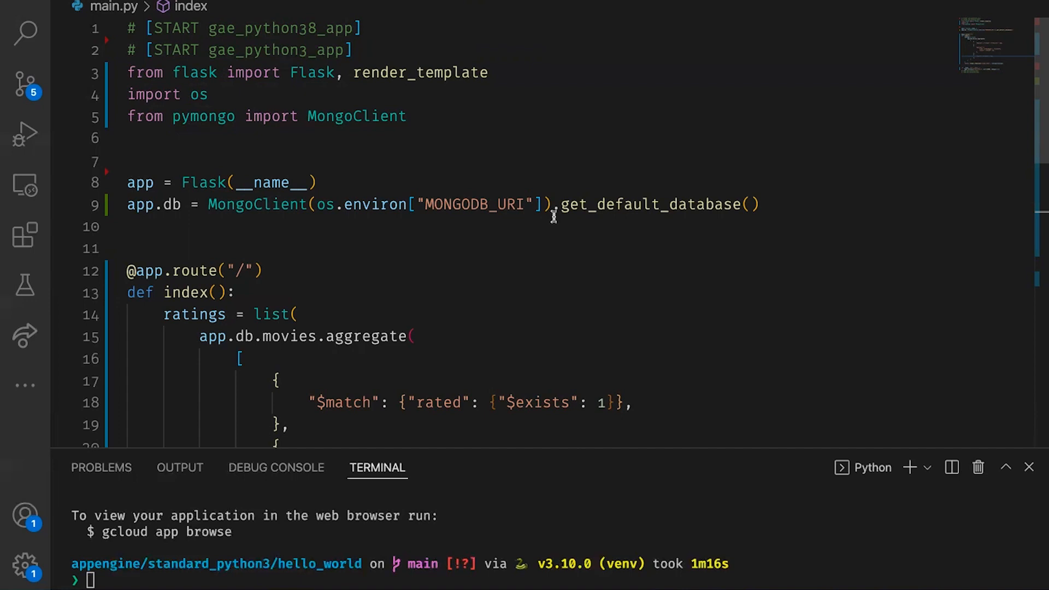
mouse_move(609, 204)
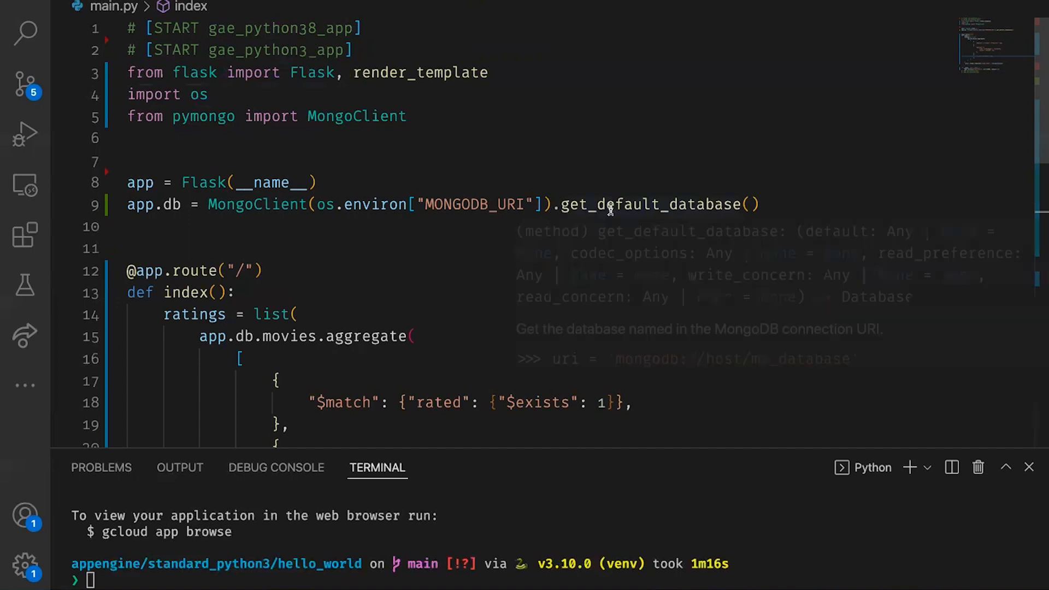
mouse_move(345, 260)
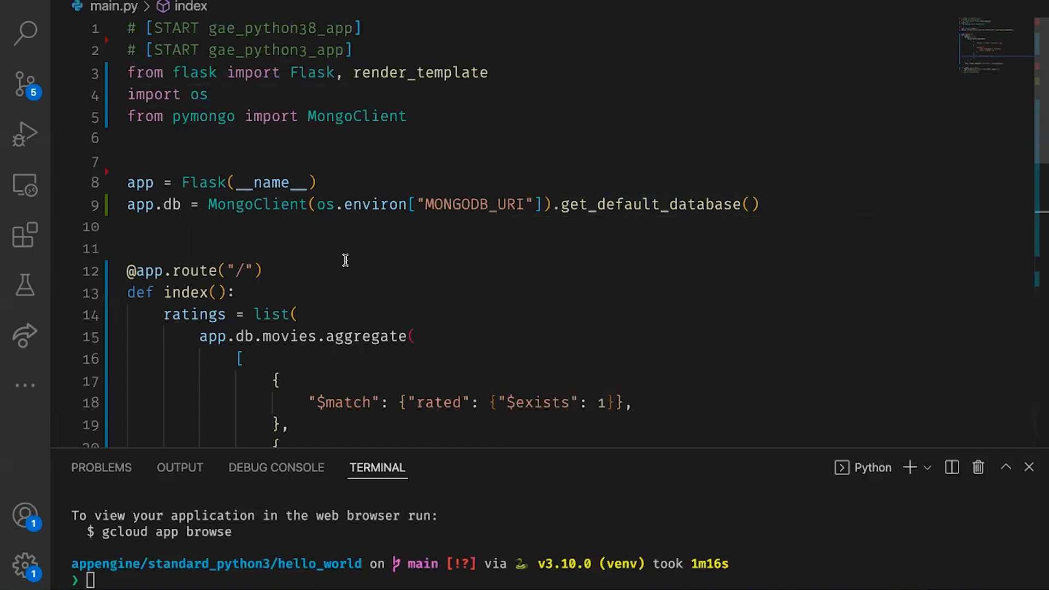
scroll(down, 3)
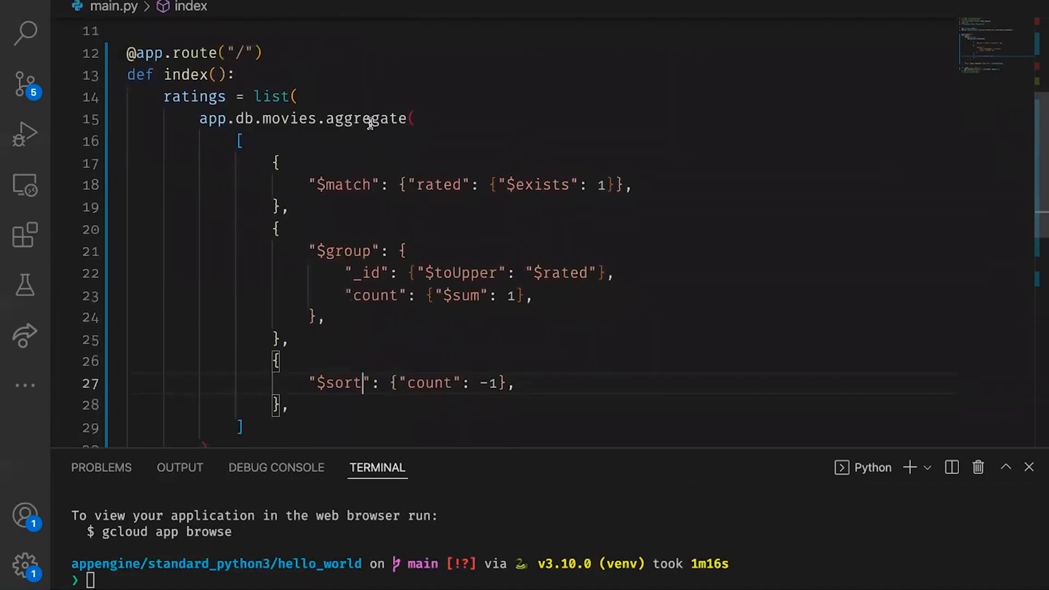
mouse_move(368, 118)
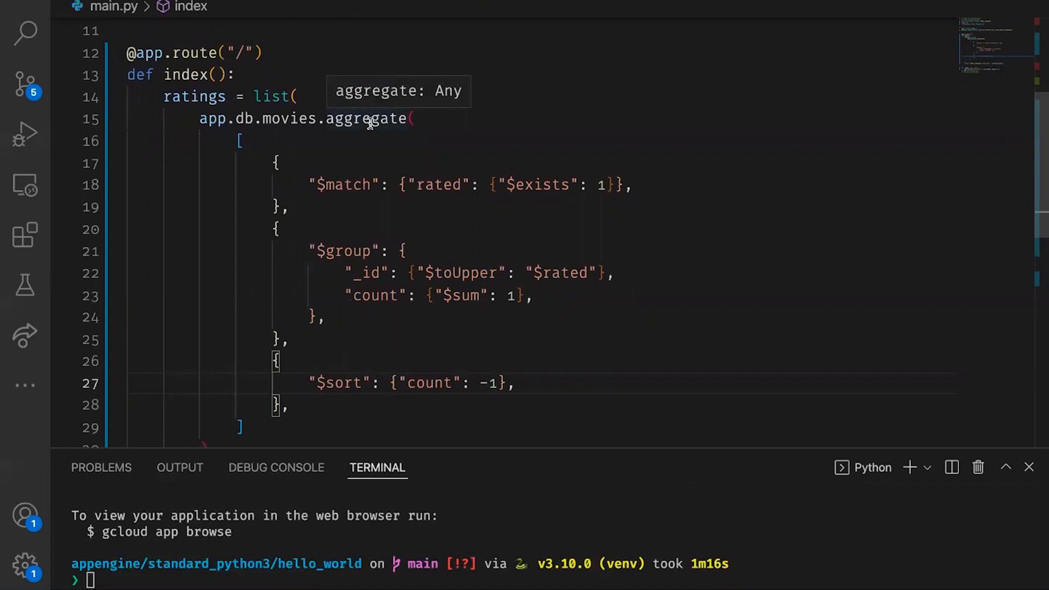
mouse_move(245, 154)
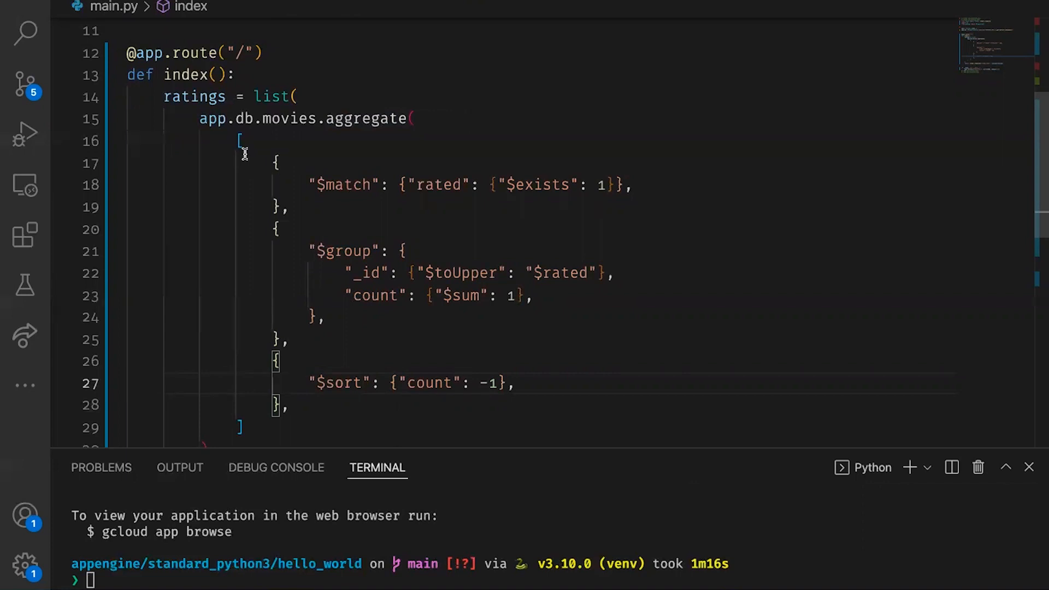
mouse_move(531, 197)
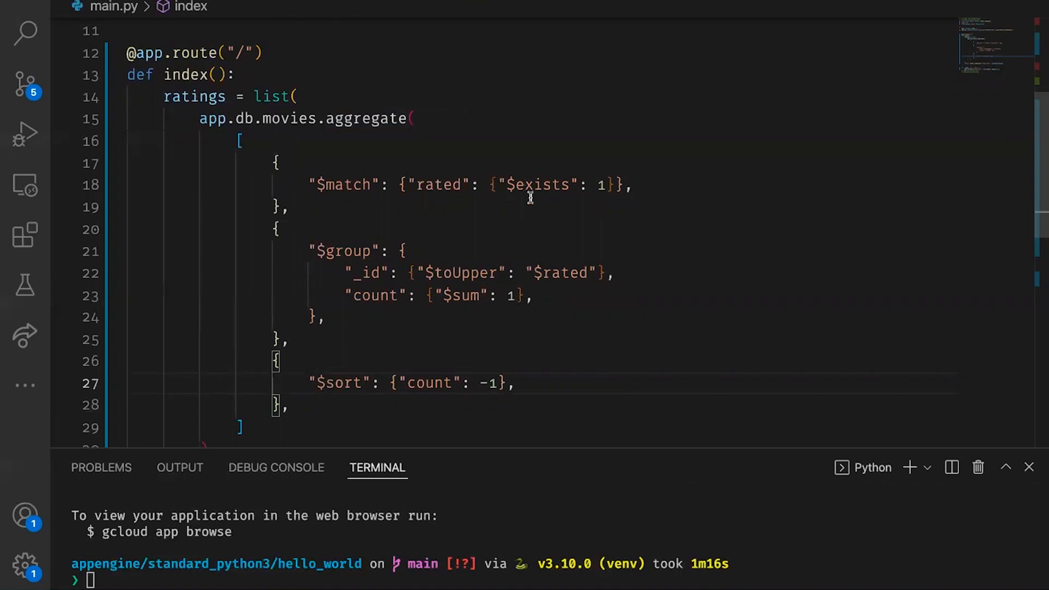
mouse_move(518, 210)
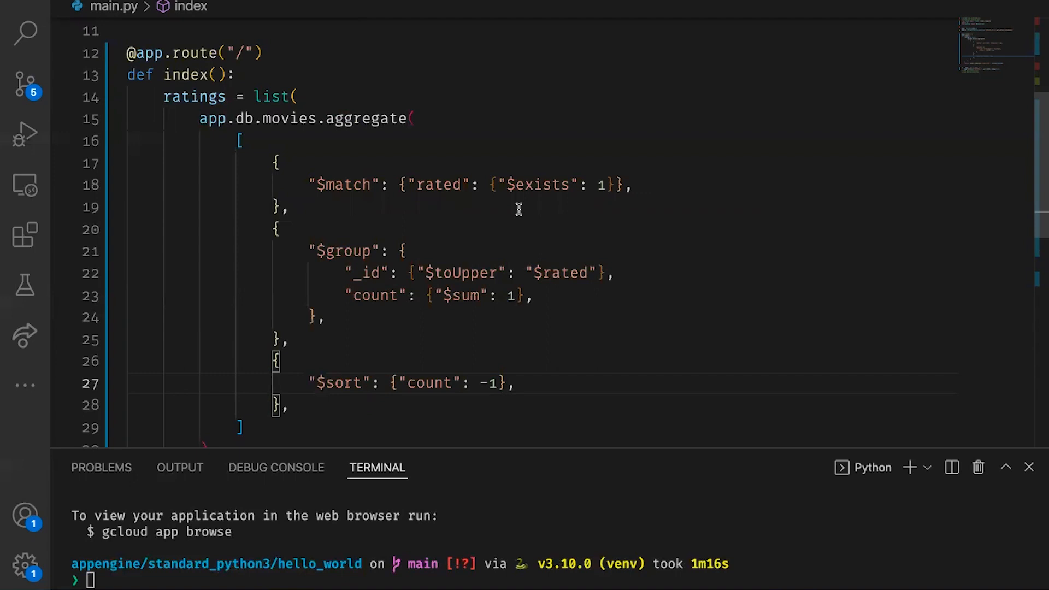
mouse_move(328, 326)
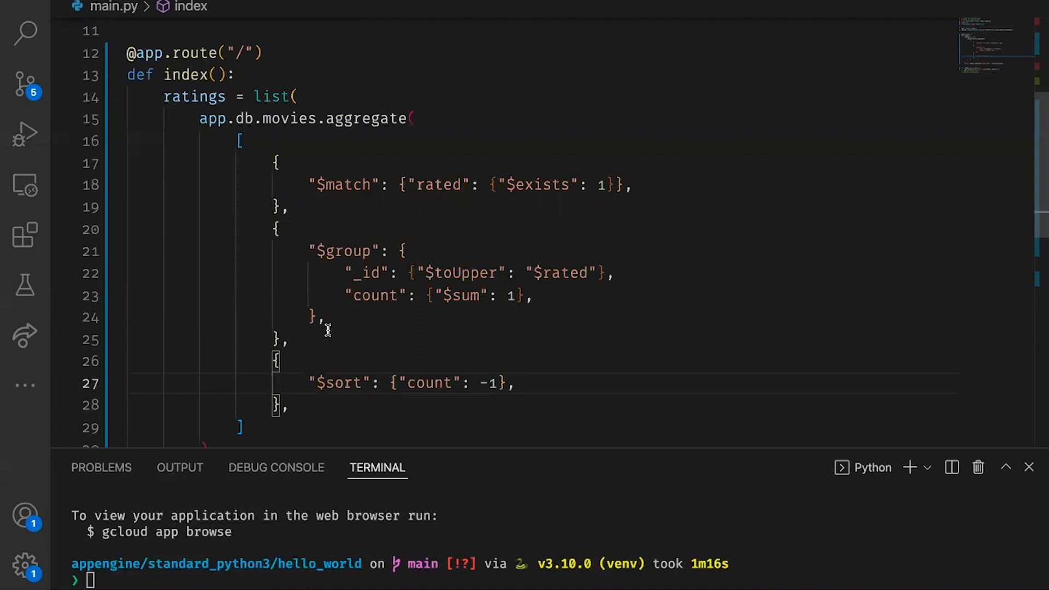
mouse_move(306, 362)
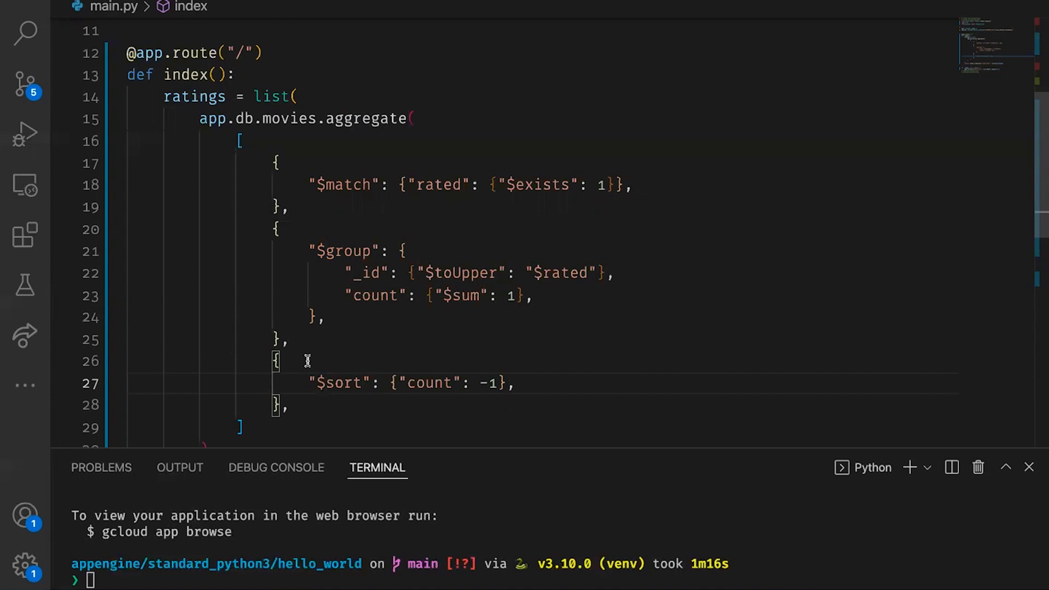
Step: Run gcloud app deploy in the terminal to open the deployed app
scroll(down, 3)
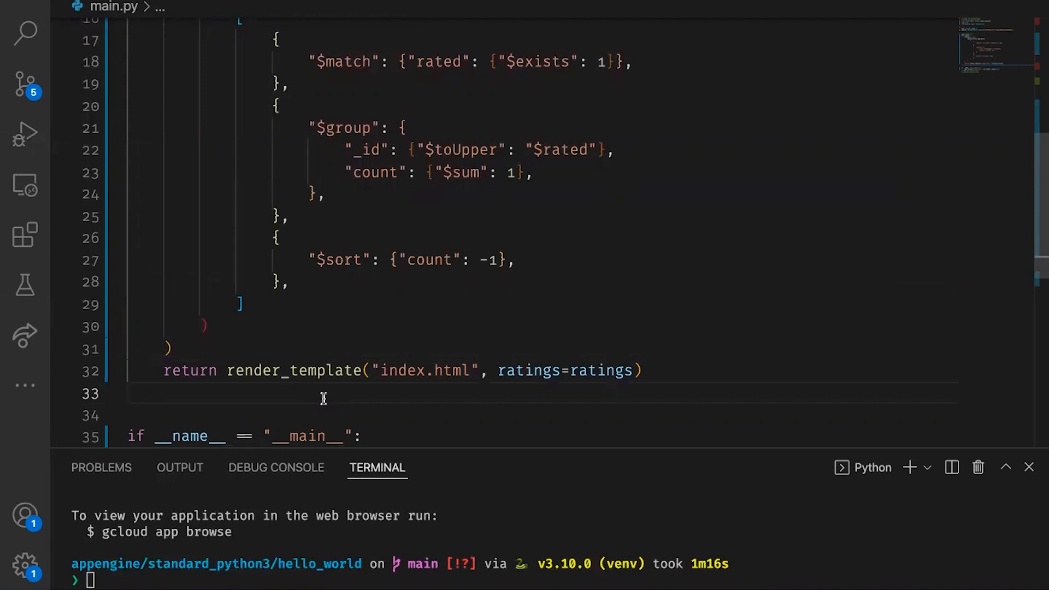
text(gcloud app deploy)
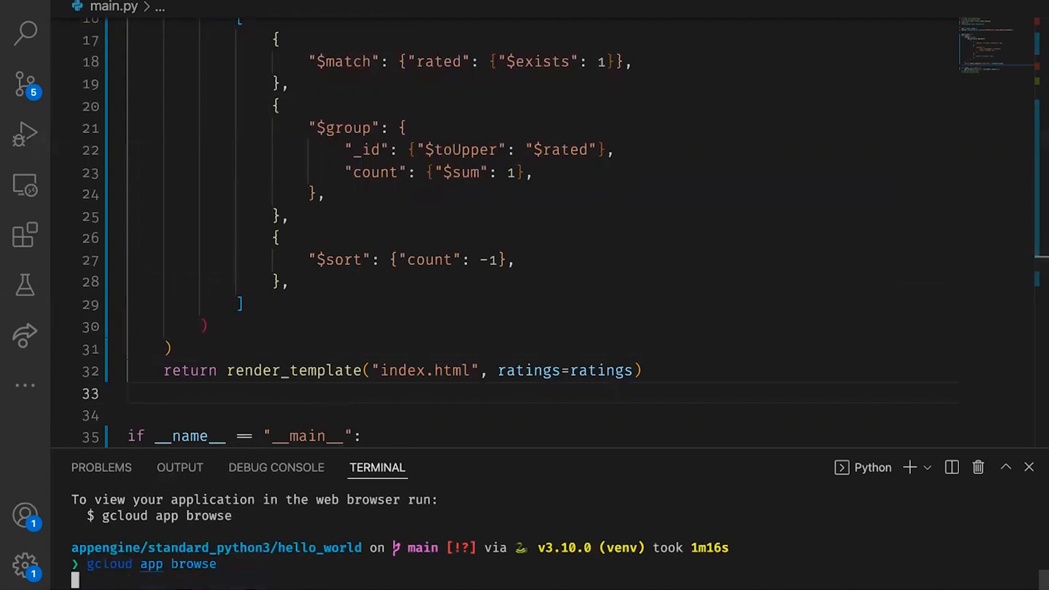
key(Return)
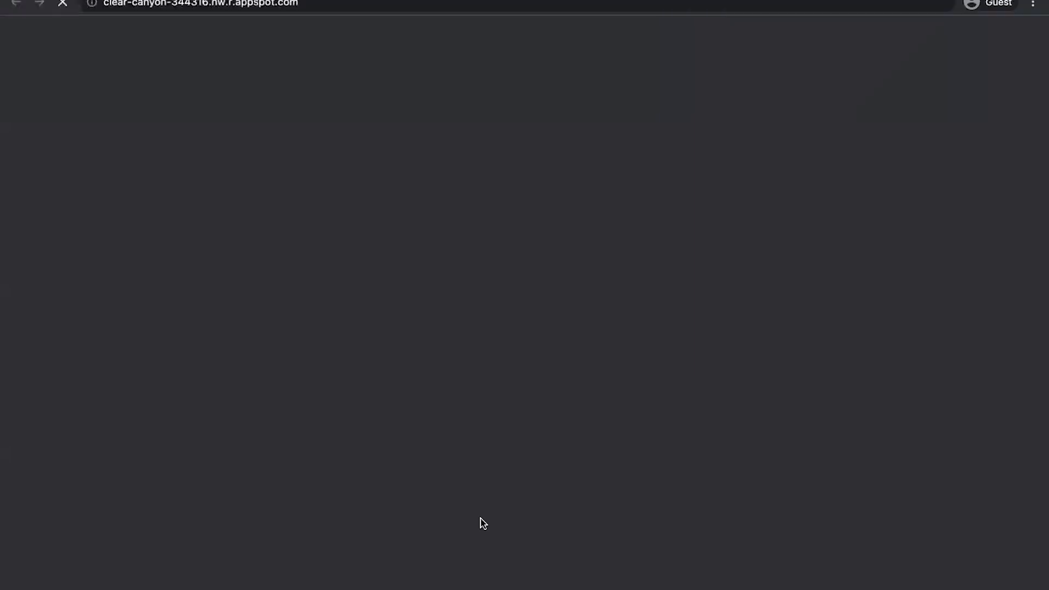